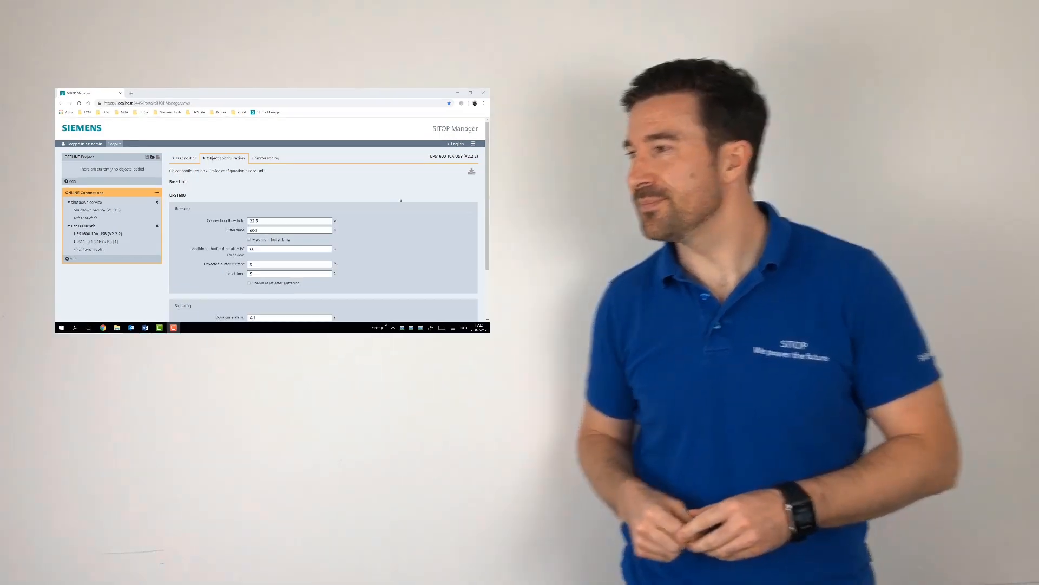
# Step: Show the Object configuration device options, listing Base Unit and Energy storage
pyautogui.click(469, 92)
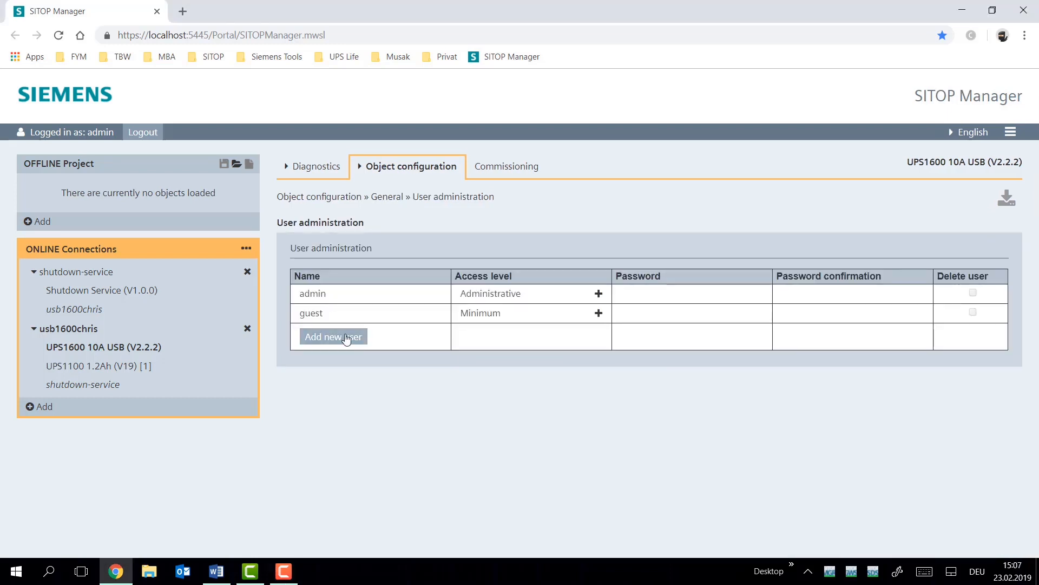
pyautogui.click(411, 165)
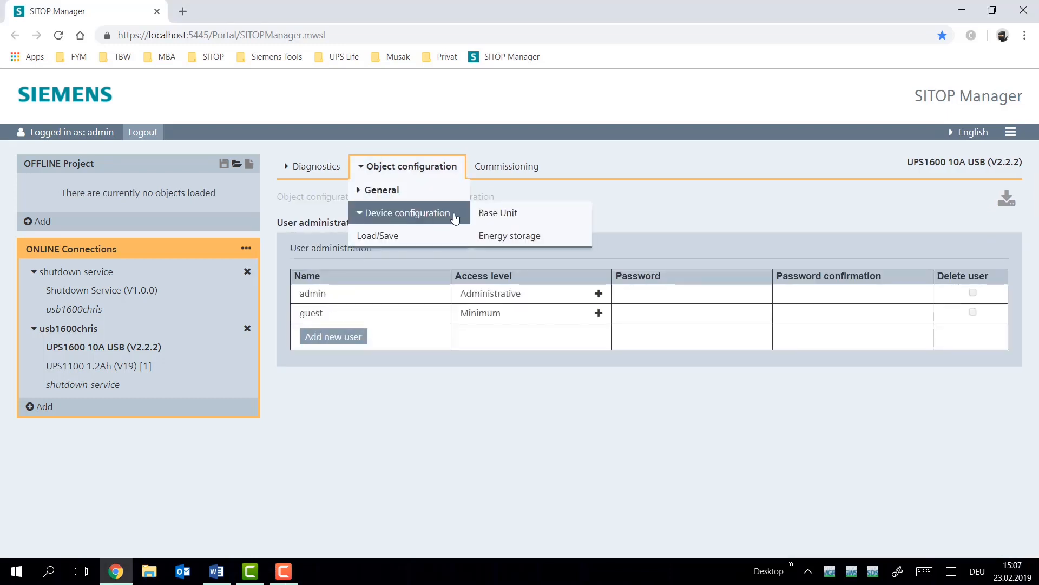
# Step: Open the Base Unit settings and enable Maximum buffer time so Buffer time reads MAX
pyautogui.click(497, 212)
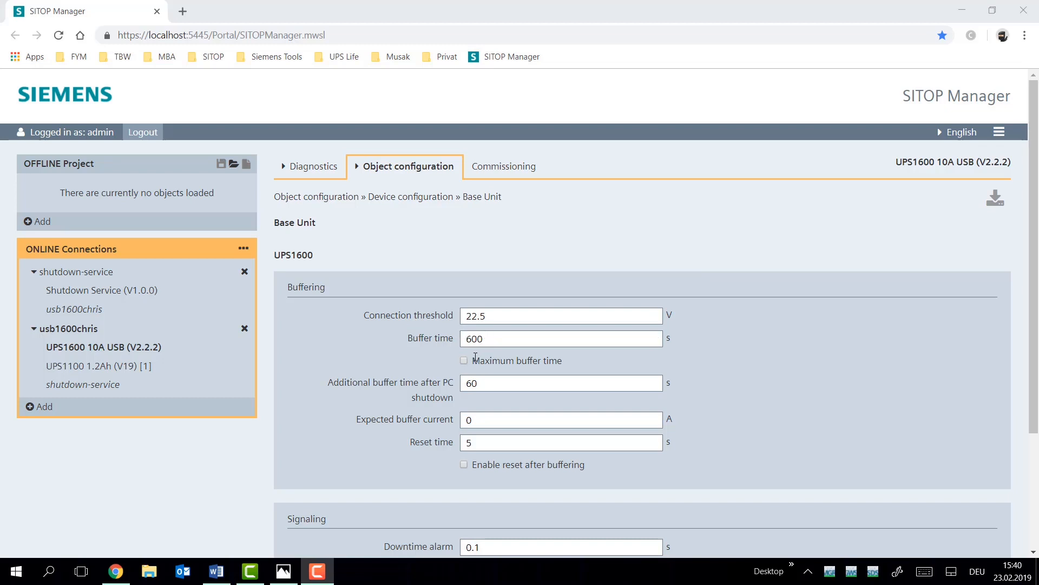
pyautogui.moveTo(556, 358)
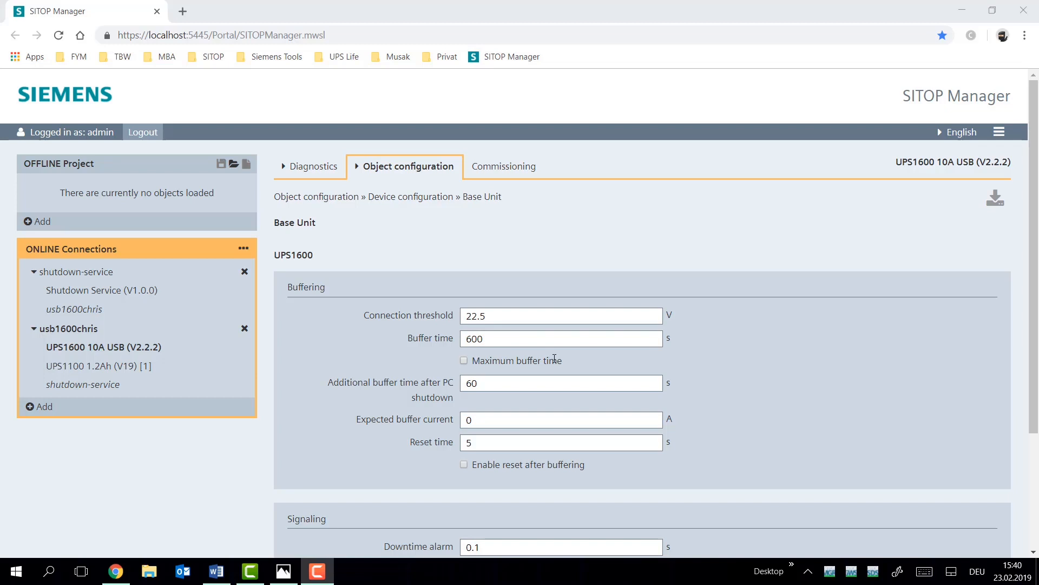
pyautogui.moveTo(461, 358)
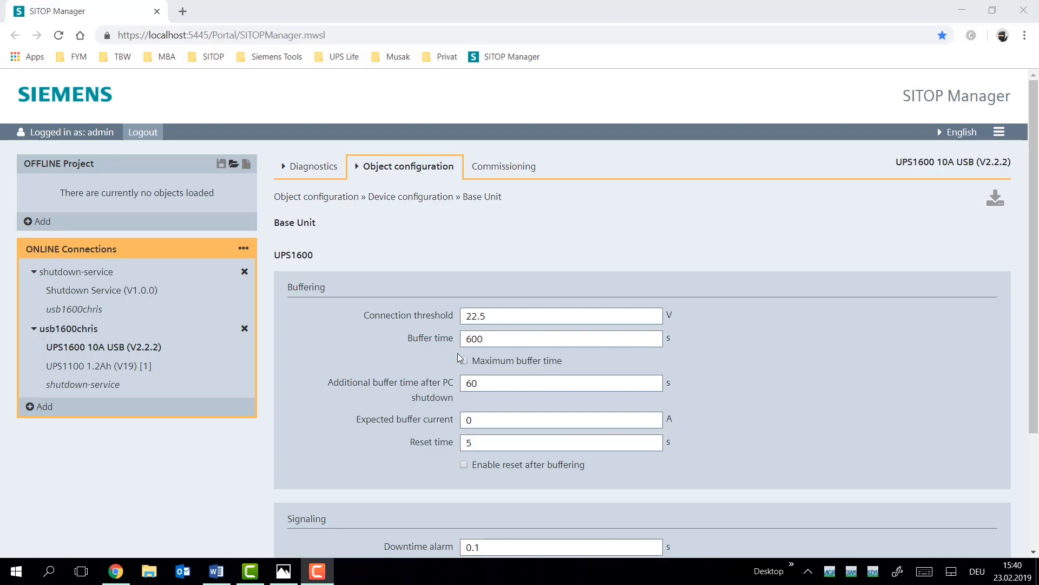
pyautogui.moveTo(464, 362)
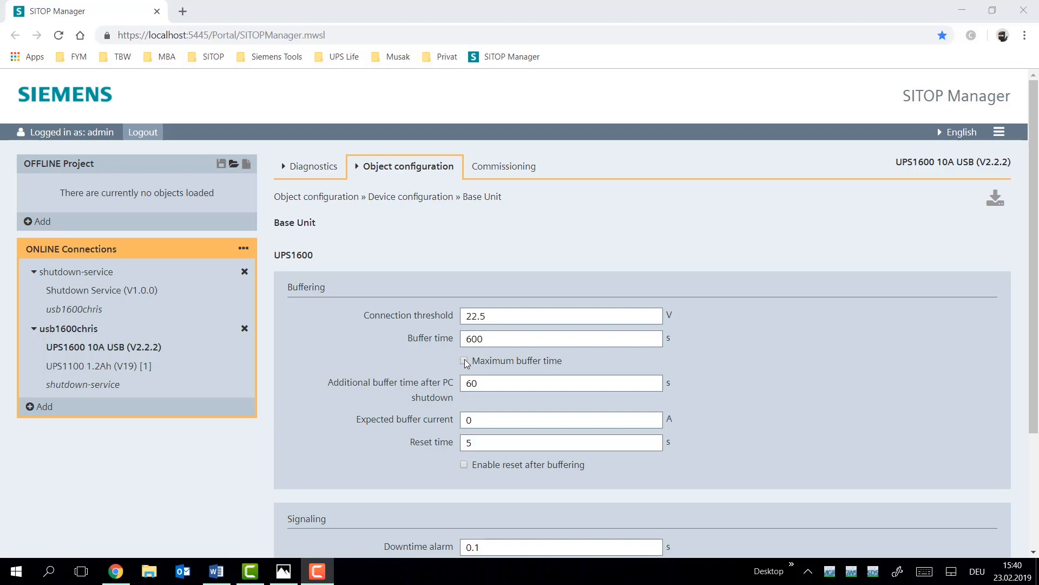
pyautogui.click(464, 361)
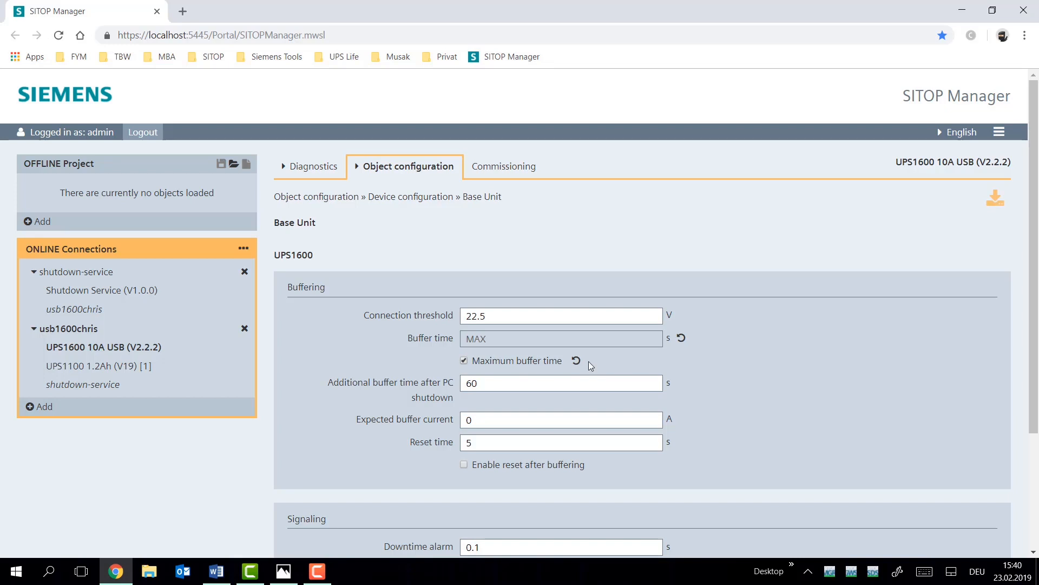
pyautogui.moveTo(609, 358)
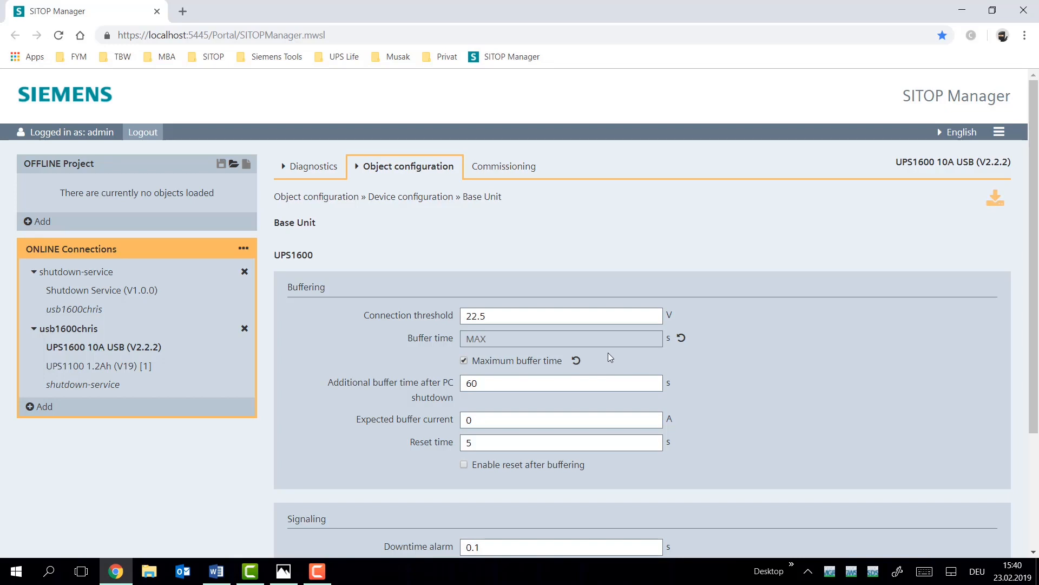
pyautogui.moveTo(597, 360)
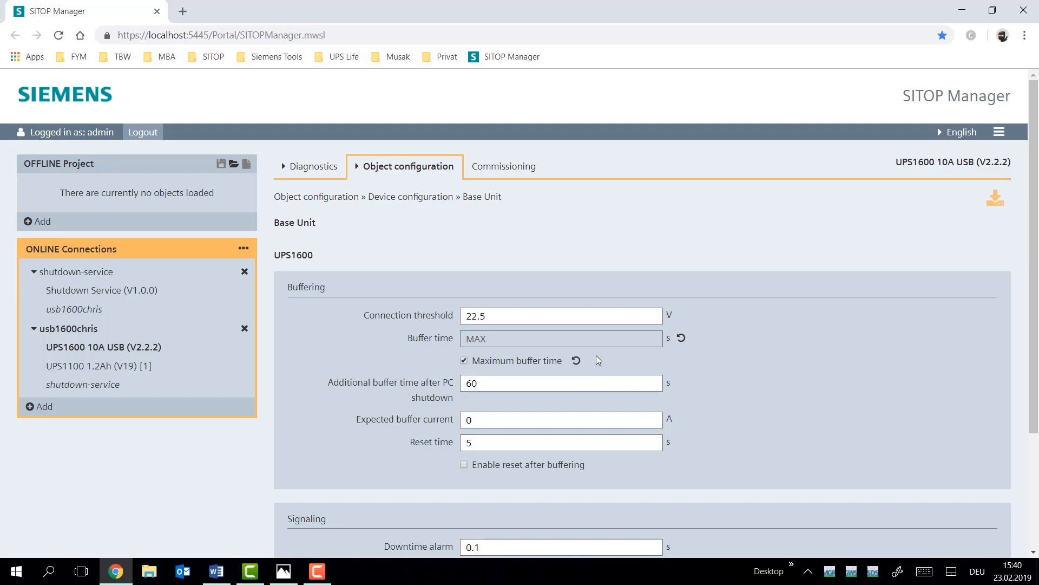
pyautogui.click(464, 360)
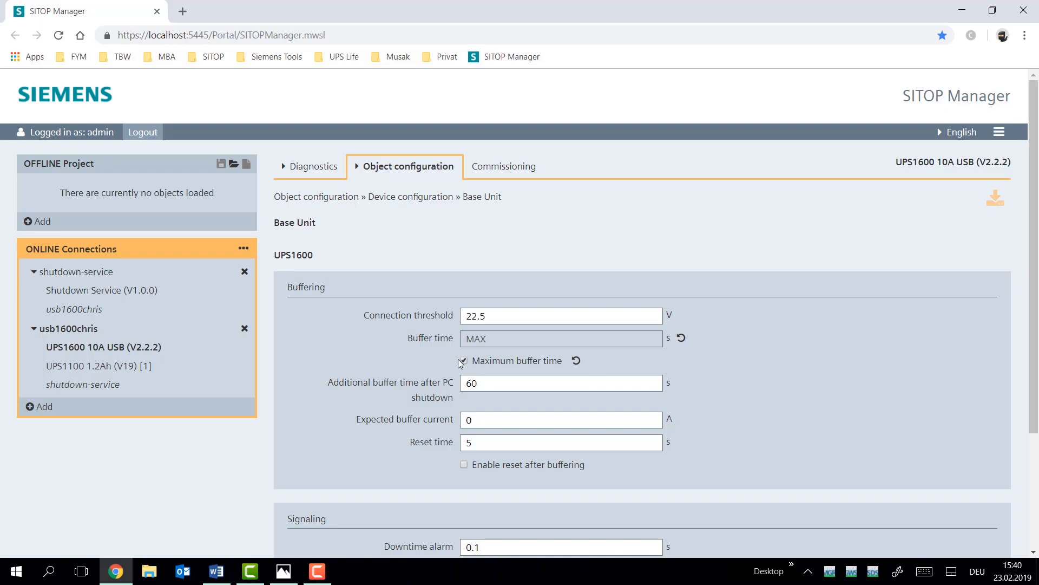
# Step: Untick Maximum buffer time so the Base Unit buffer time returns to 600 s
pyautogui.click(464, 360)
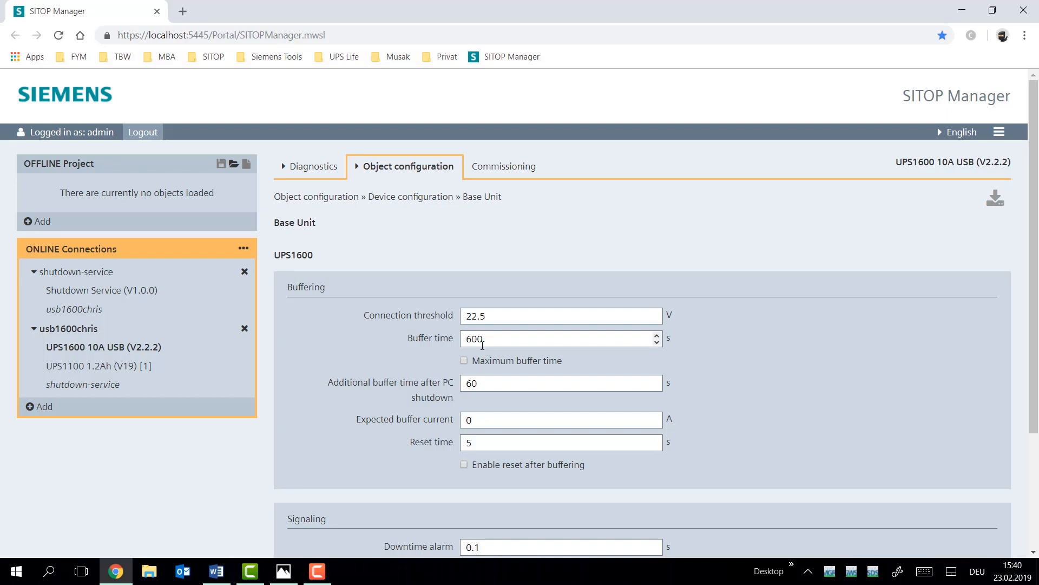
pyautogui.moveTo(764, 336)
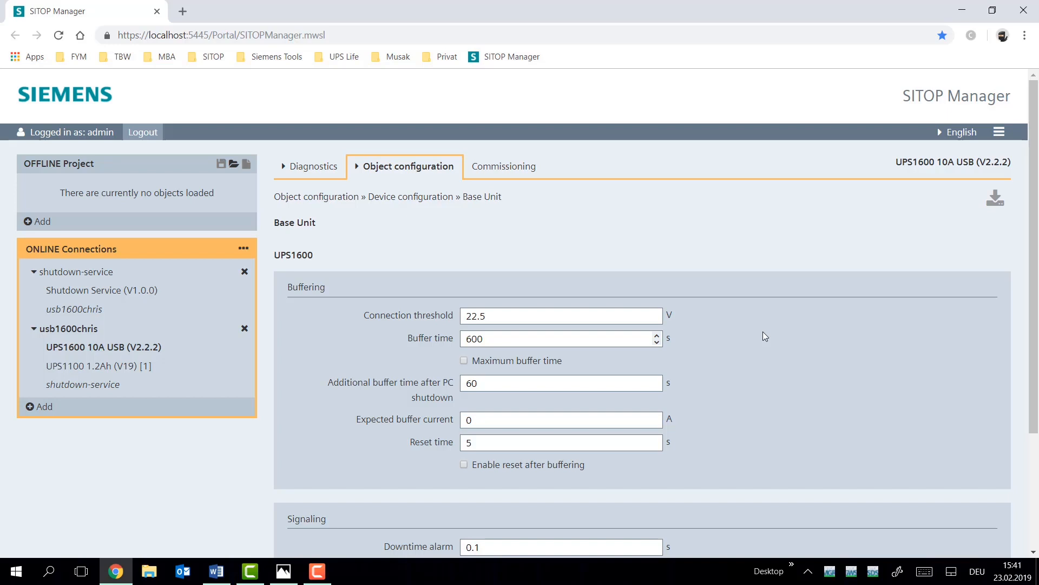
pyautogui.moveTo(470, 331)
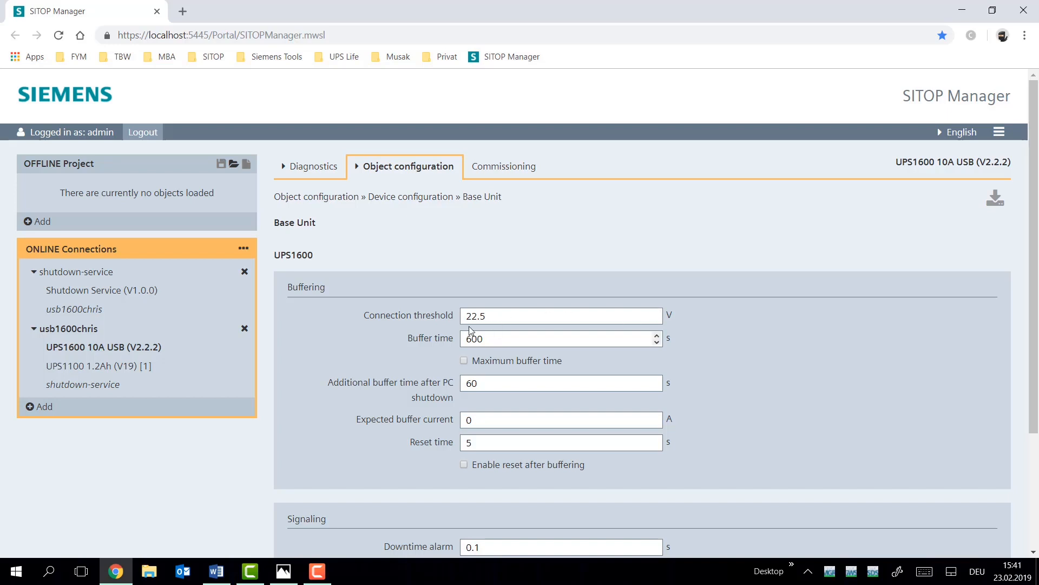
pyautogui.moveTo(692, 347)
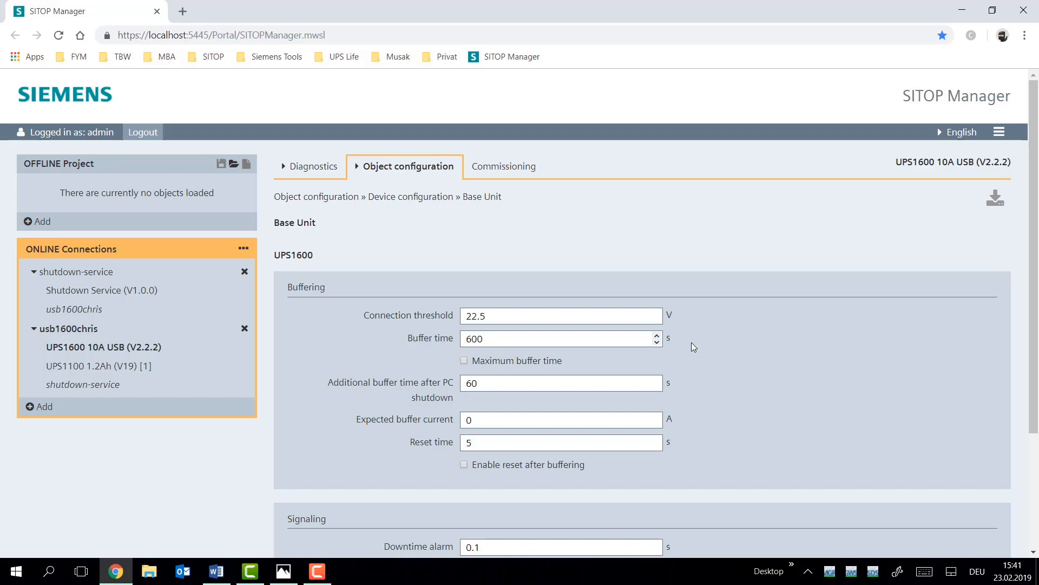
pyautogui.moveTo(352, 337)
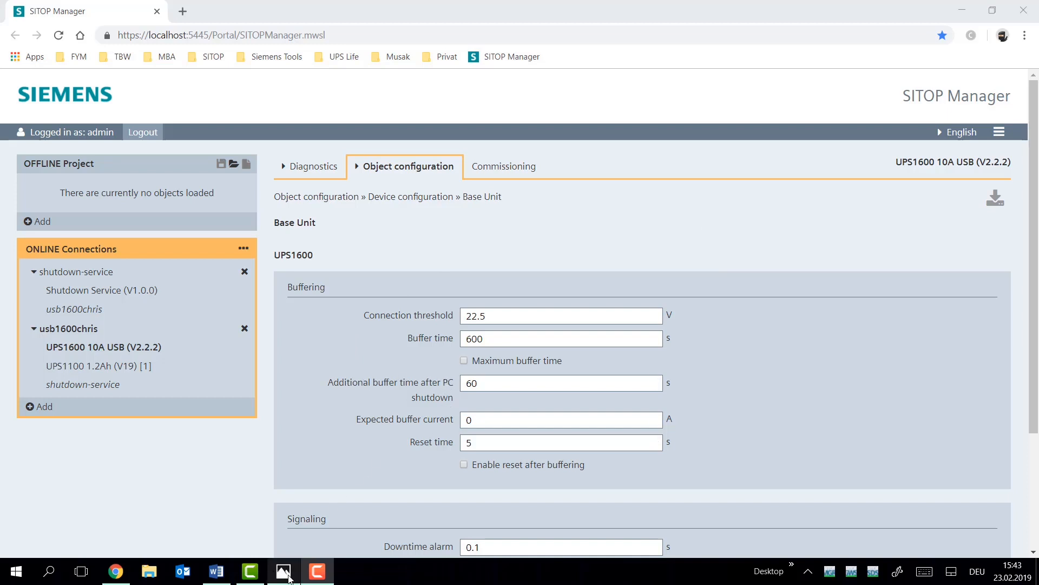
# Step: Display shutdown.JPG showing downtime alarm, dead time, wait time and additional buffer time
pyautogui.click(284, 570)
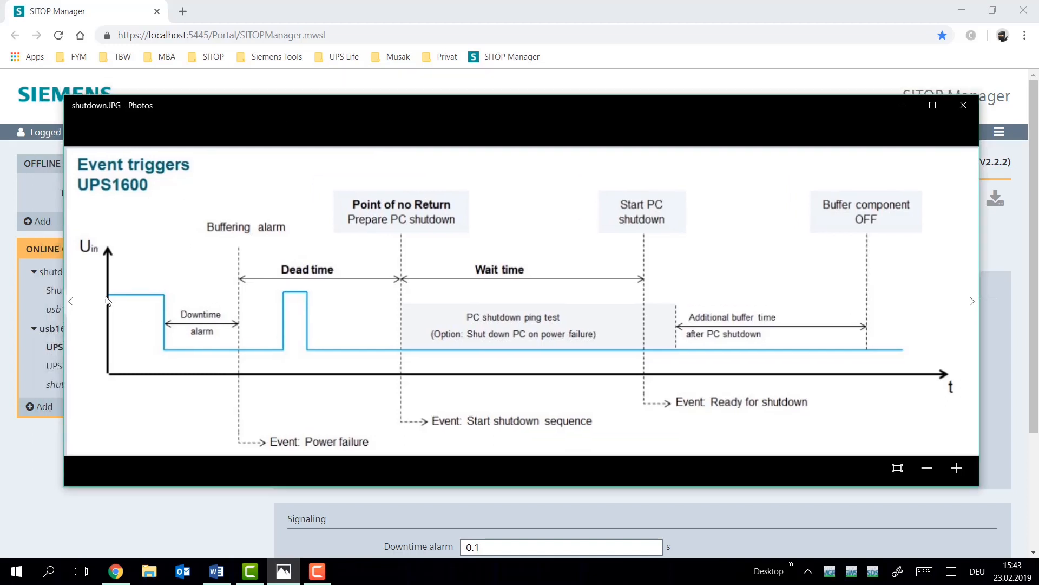
pyautogui.moveTo(750, 307)
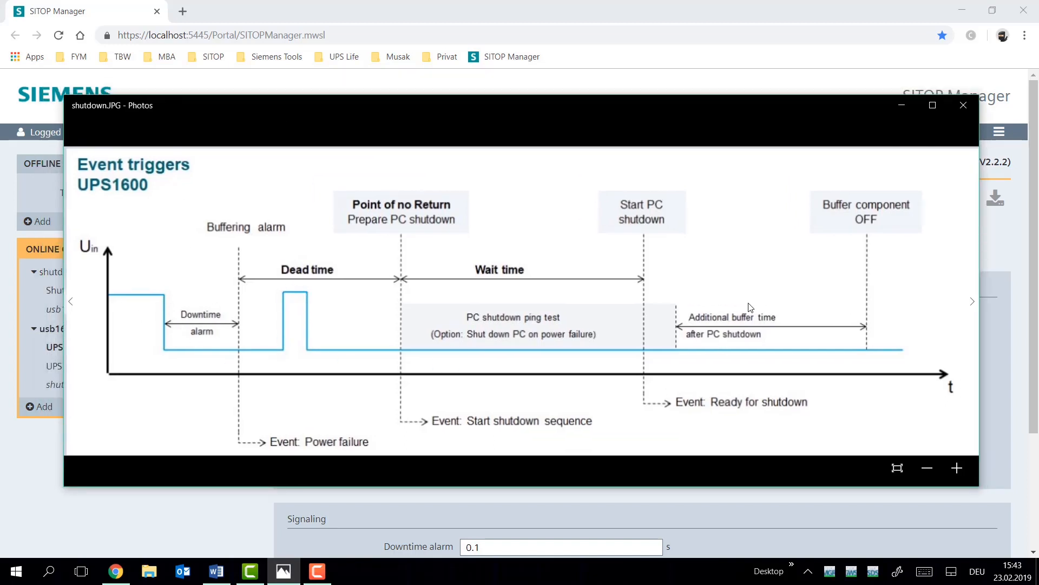
pyautogui.moveTo(782, 314)
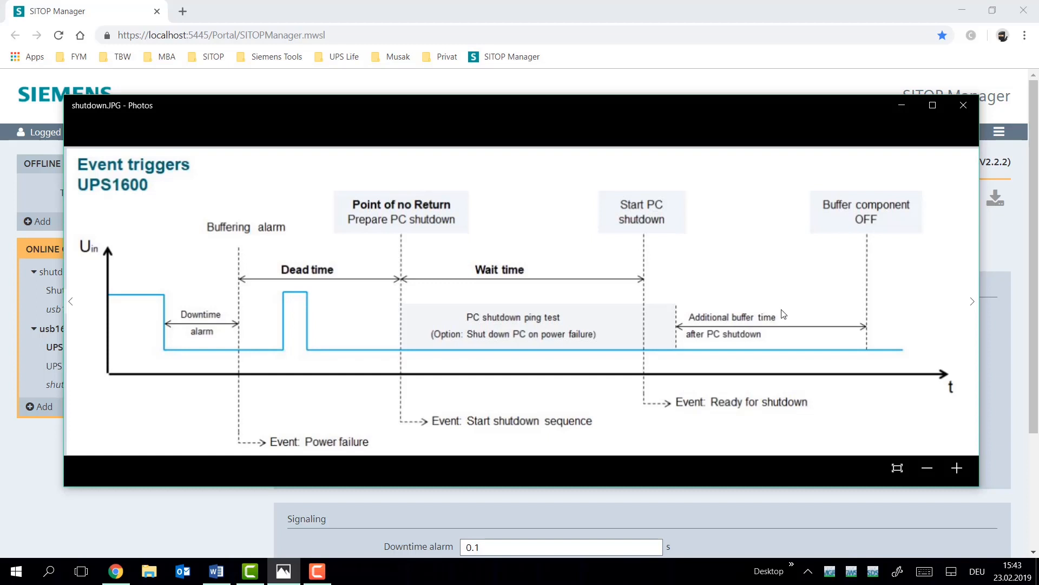
pyautogui.moveTo(860, 358)
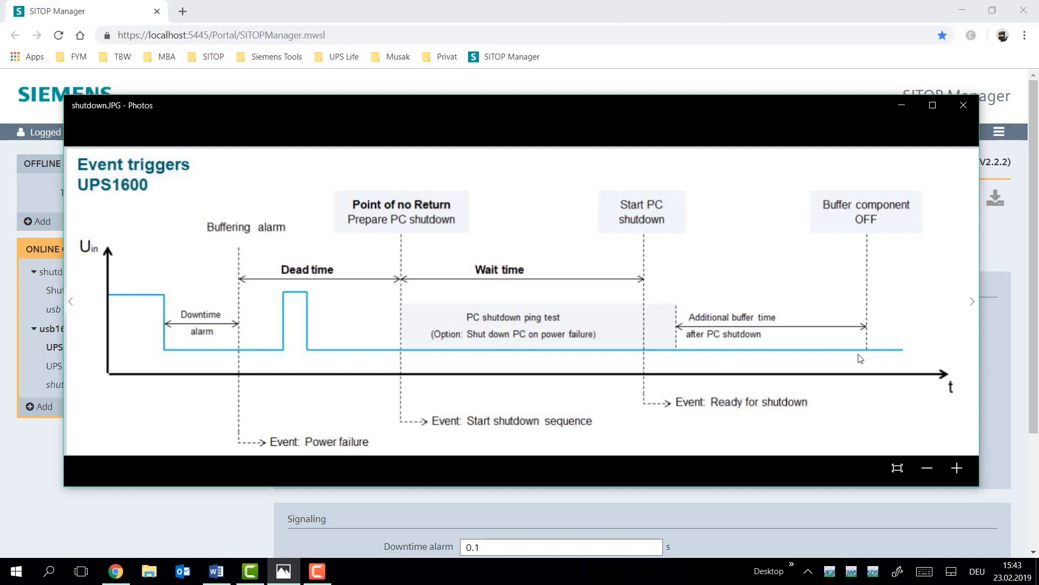
pyautogui.moveTo(759, 264)
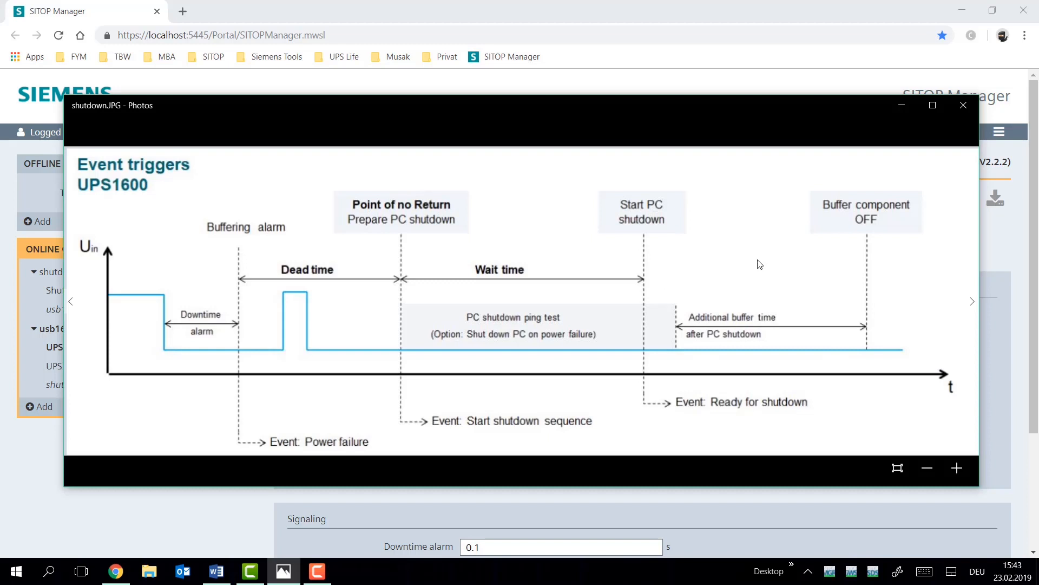
pyautogui.moveTo(644, 228)
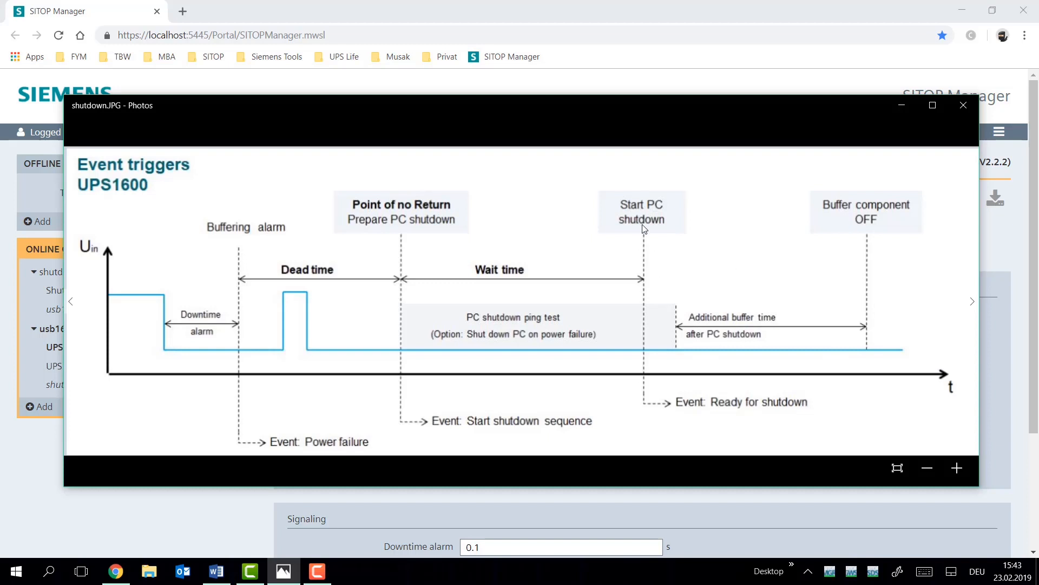
pyautogui.moveTo(661, 386)
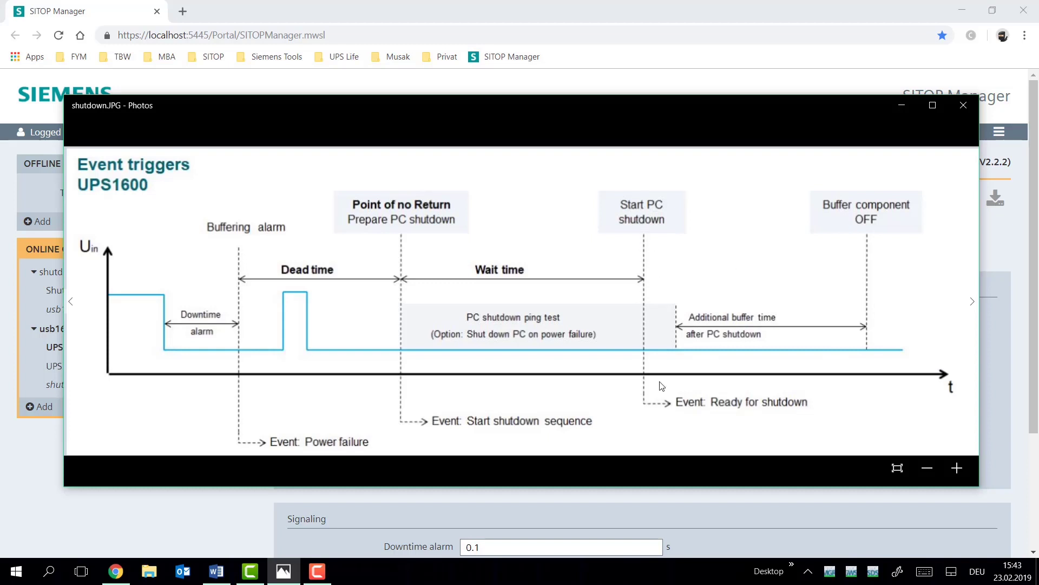
pyautogui.moveTo(560, 325)
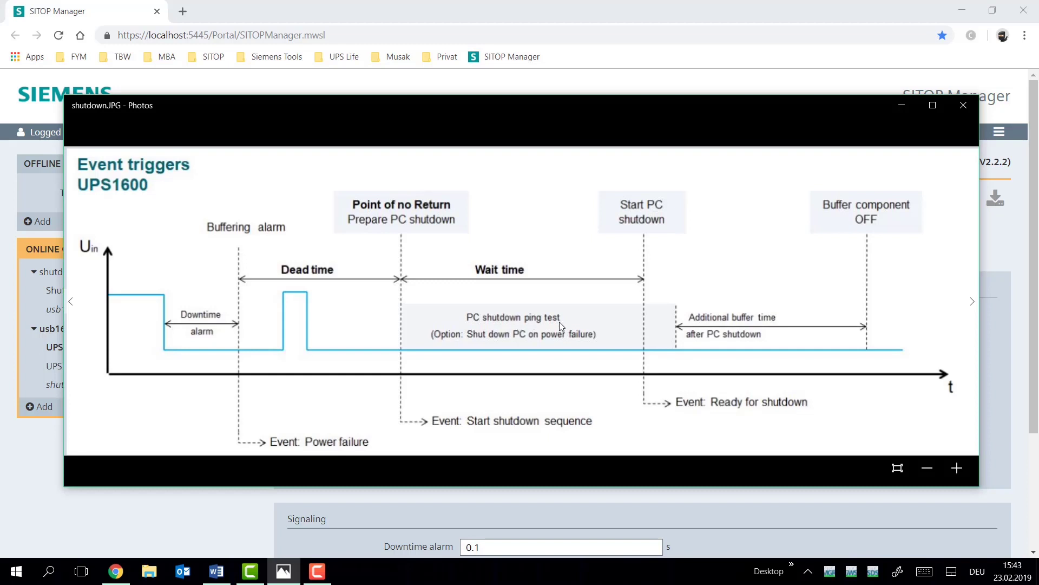
pyautogui.moveTo(561, 310)
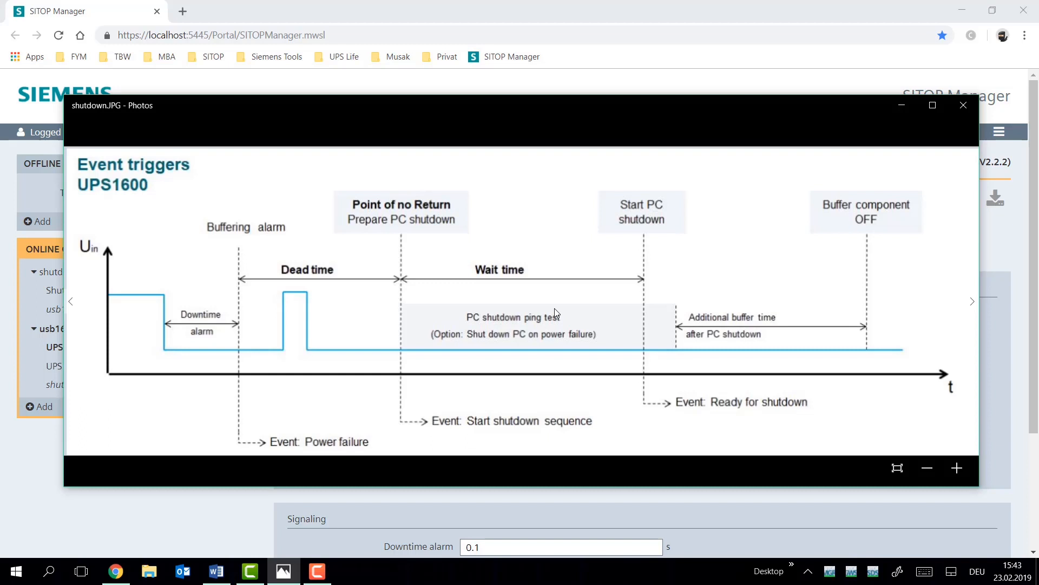
pyautogui.moveTo(677, 345)
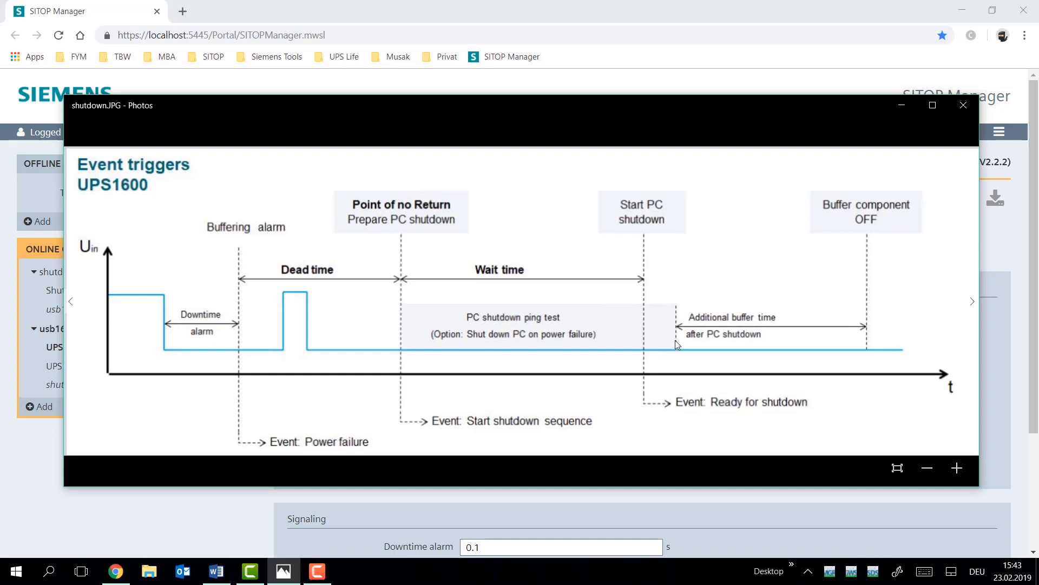
pyautogui.moveTo(853, 237)
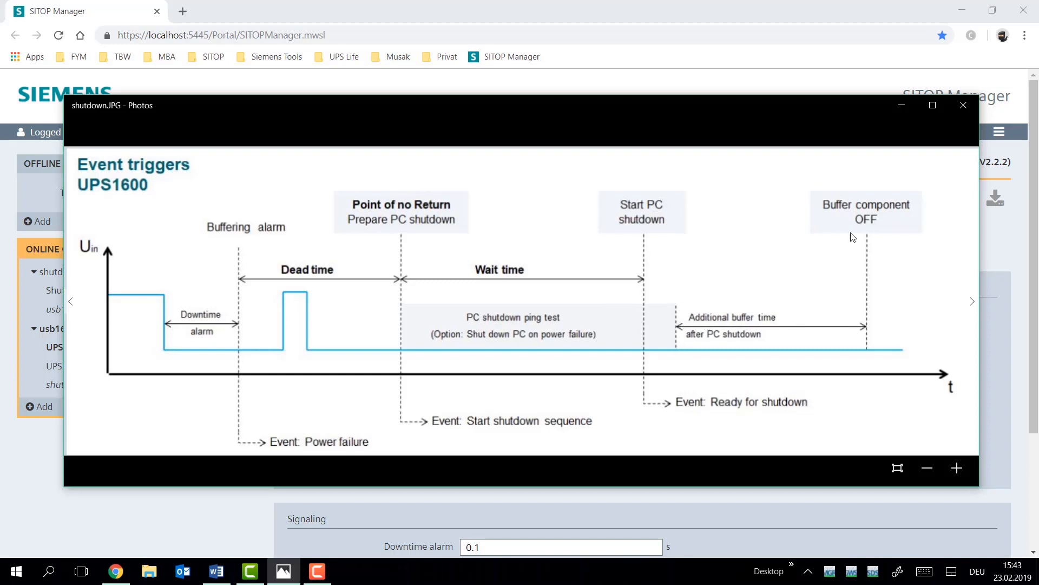
pyautogui.moveTo(880, 211)
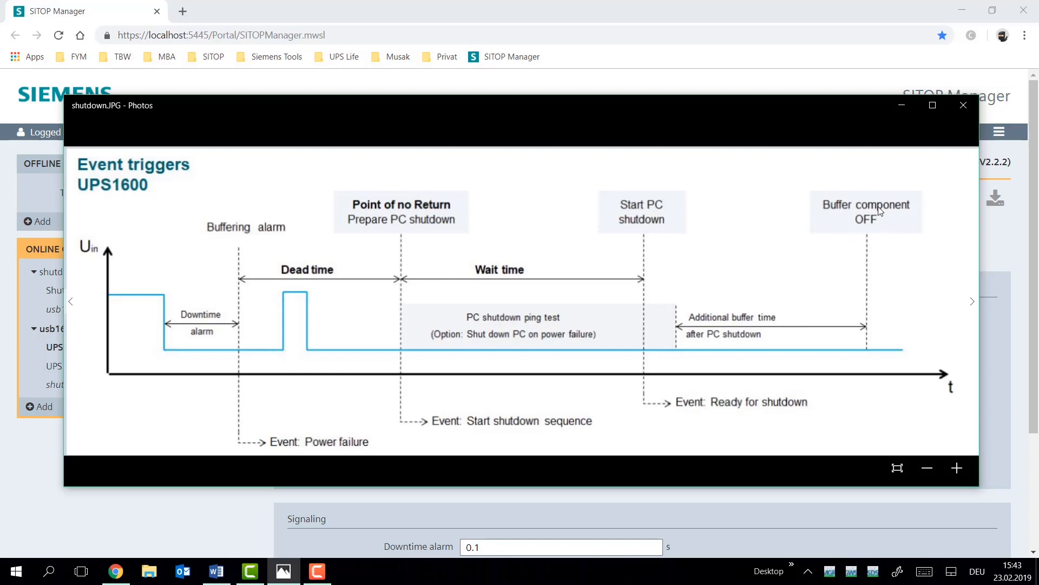
pyautogui.moveTo(876, 192)
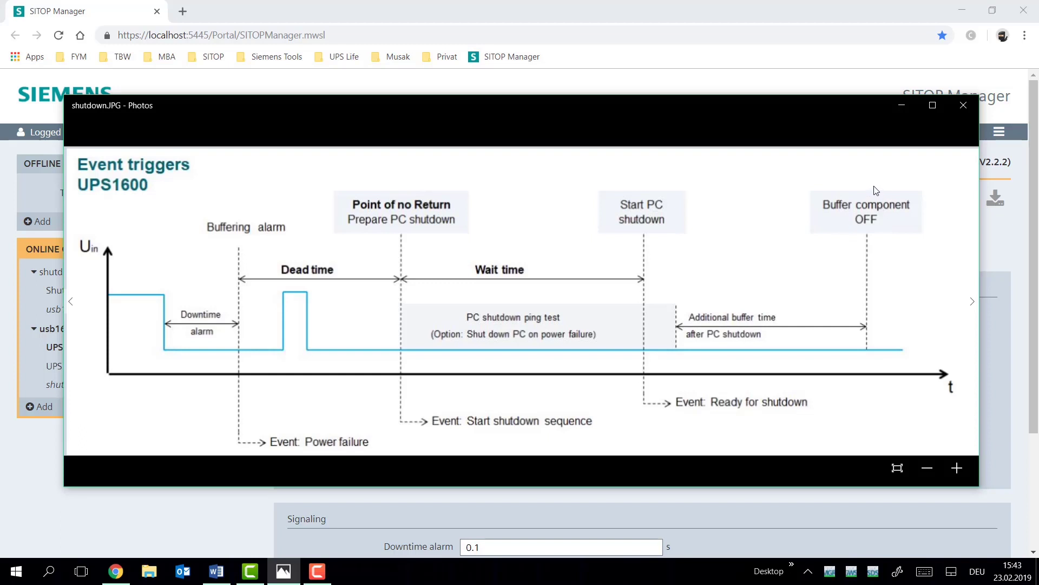
pyautogui.moveTo(887, 168)
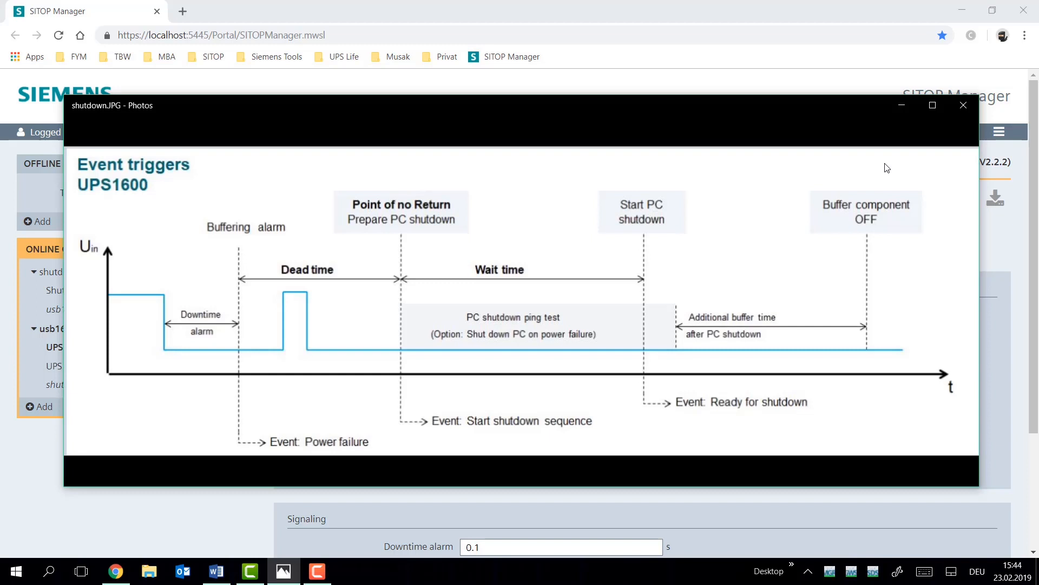
# Step: Replace the Base Unit's Expected buffer current with 10 A and download it to the UPS1600
pyautogui.click(963, 105)
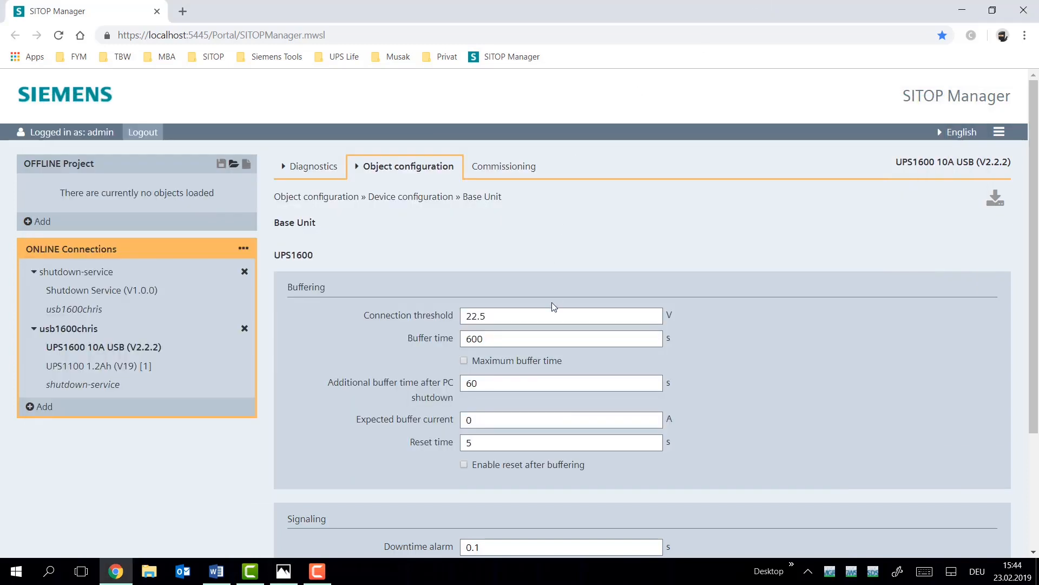
pyautogui.moveTo(789, 210)
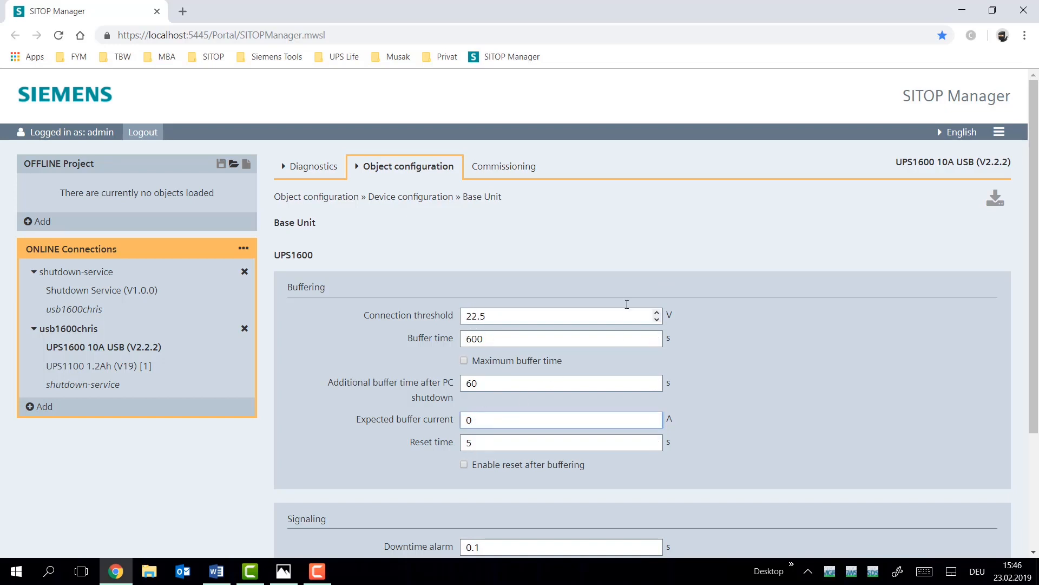
pyautogui.click(560, 419)
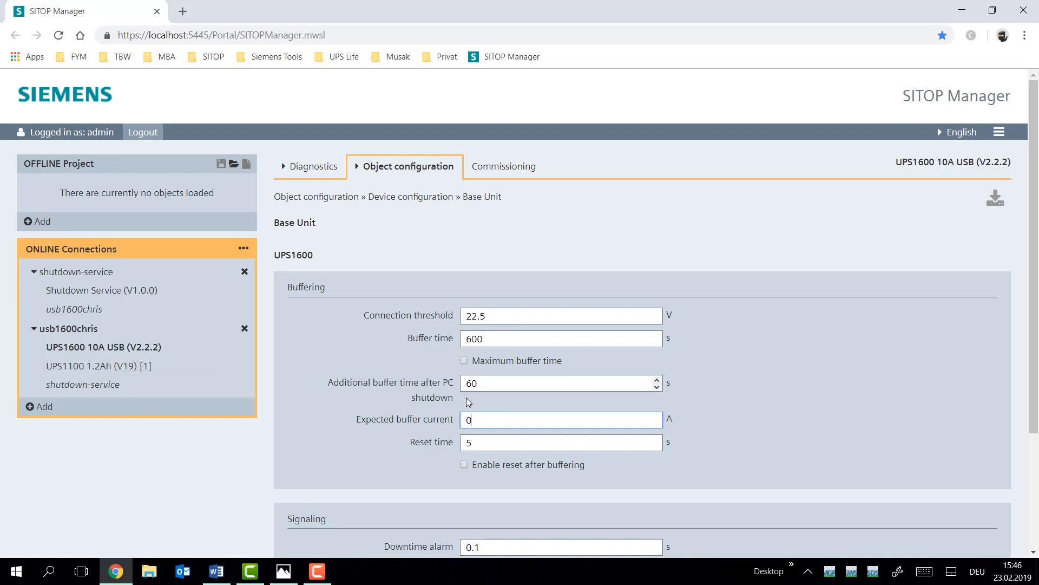
pyautogui.tripleClick(560, 419)
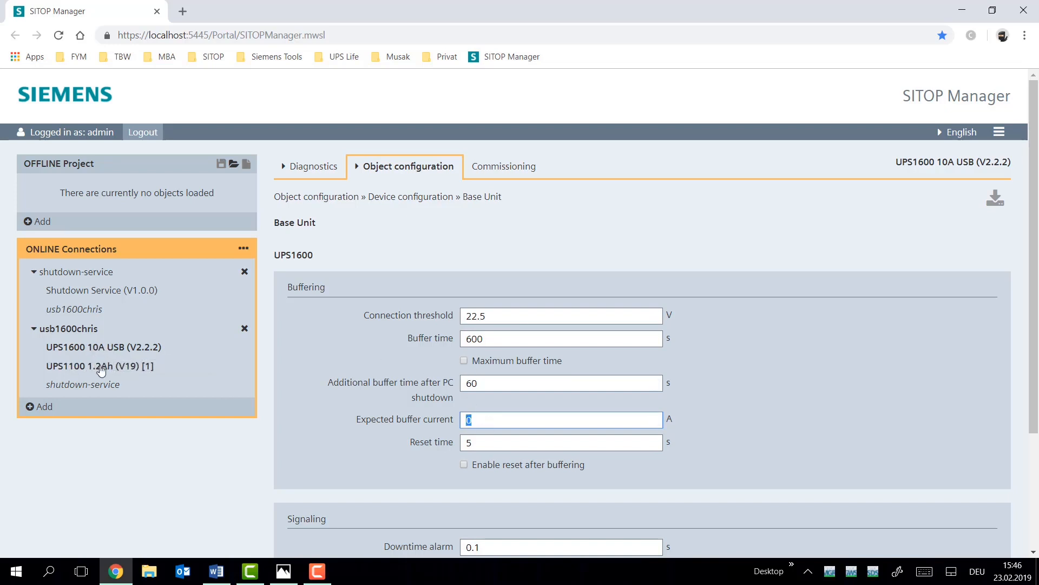
pyautogui.moveTo(845, 350)
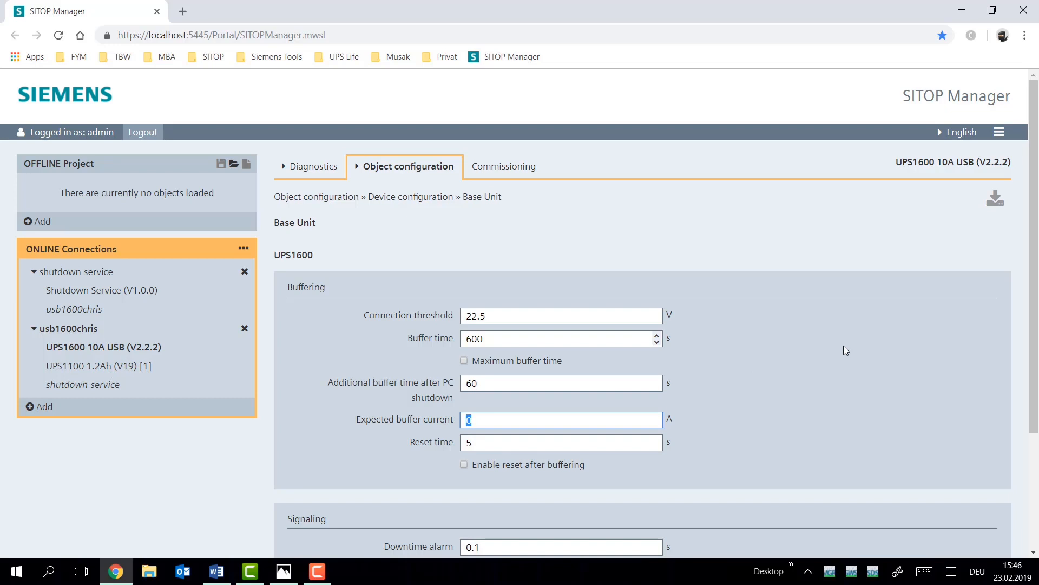
pyautogui.write('10')
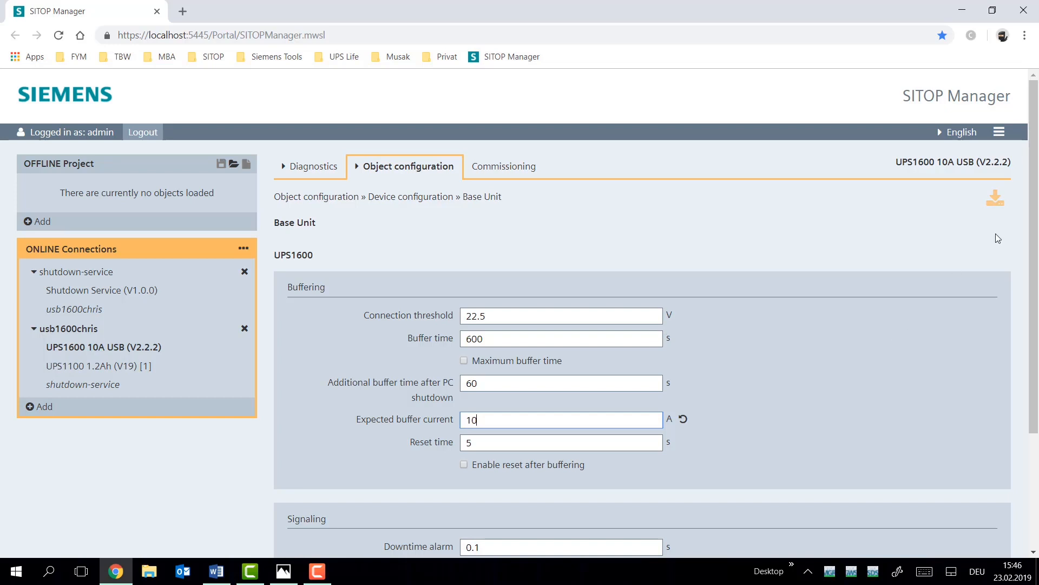
pyautogui.click(995, 198)
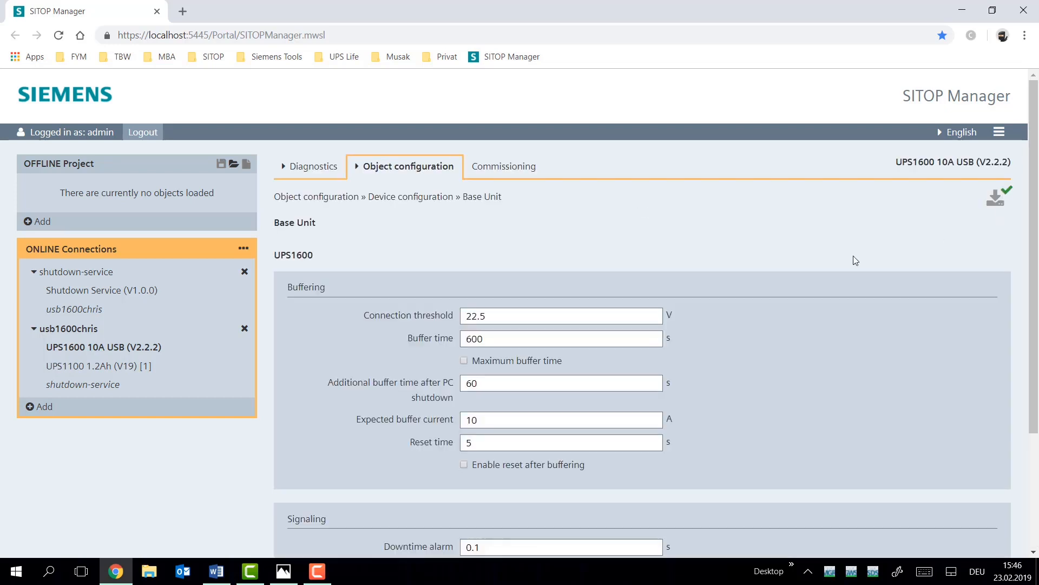
# Step: Check Operating data, then view Pending alarms reporting an insufficient battery charge level
pyautogui.click(313, 166)
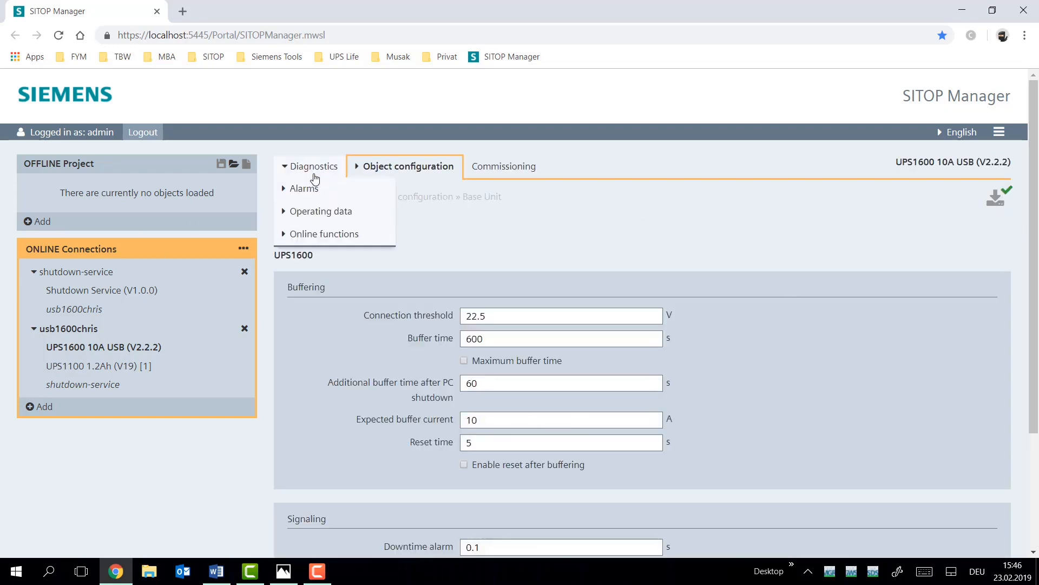
pyautogui.click(320, 210)
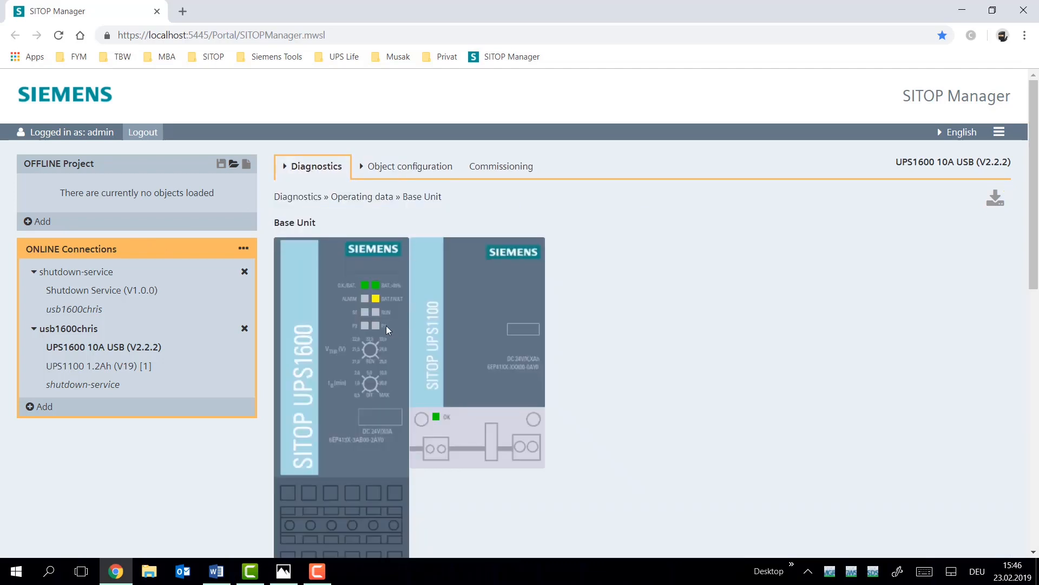
pyautogui.moveTo(335, 186)
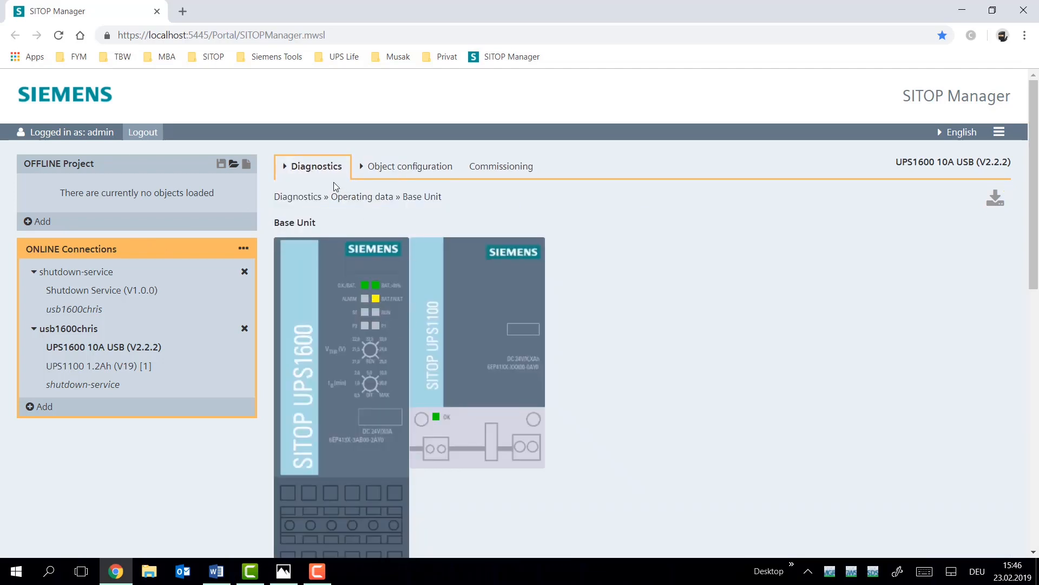
pyautogui.click(314, 166)
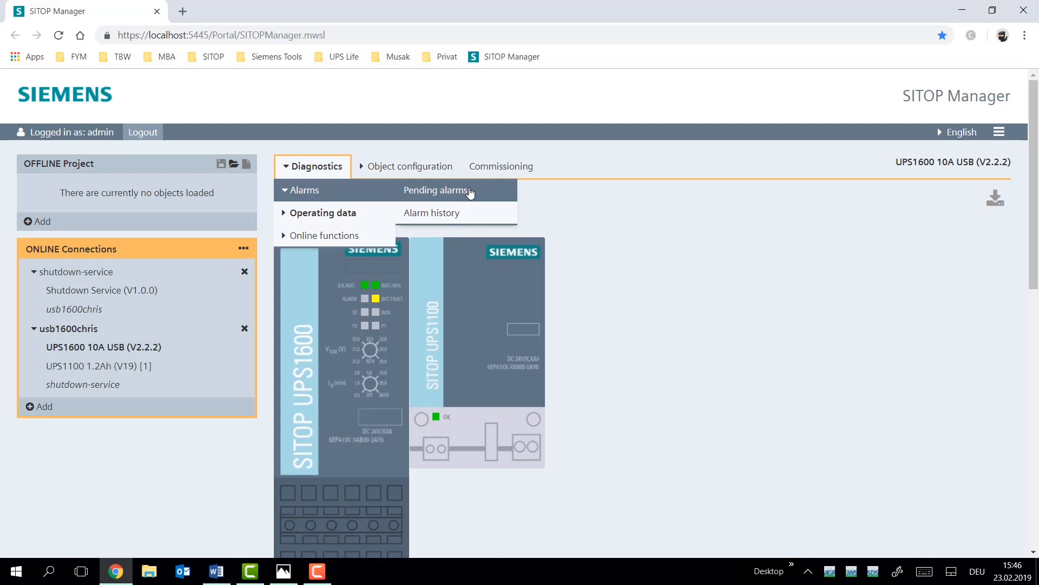
pyautogui.click(436, 190)
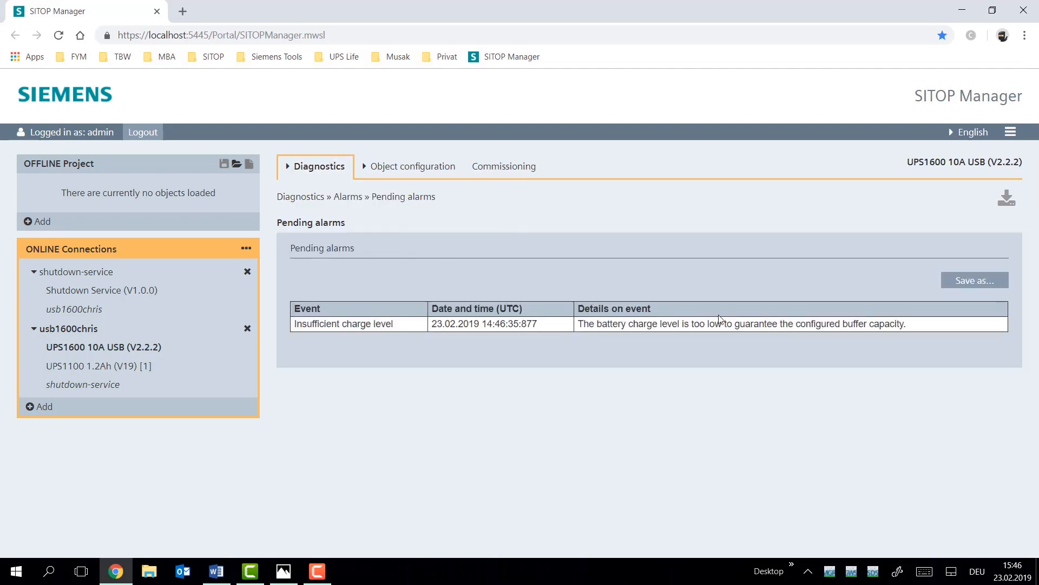
pyautogui.click(414, 165)
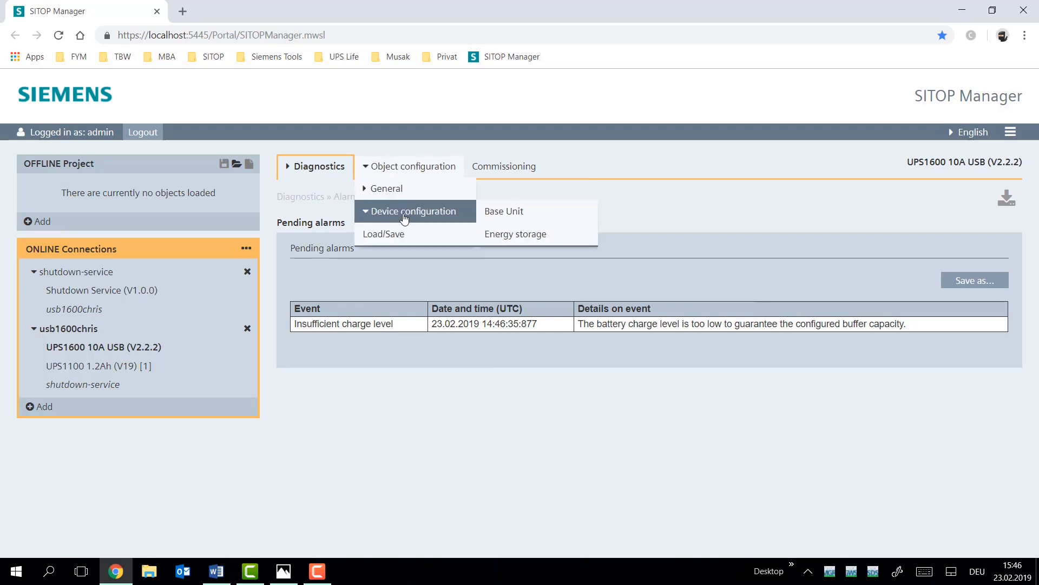
# Step: Enter 1.5 A as the Base Unit's expected buffer current and download it to the device
pyautogui.click(504, 212)
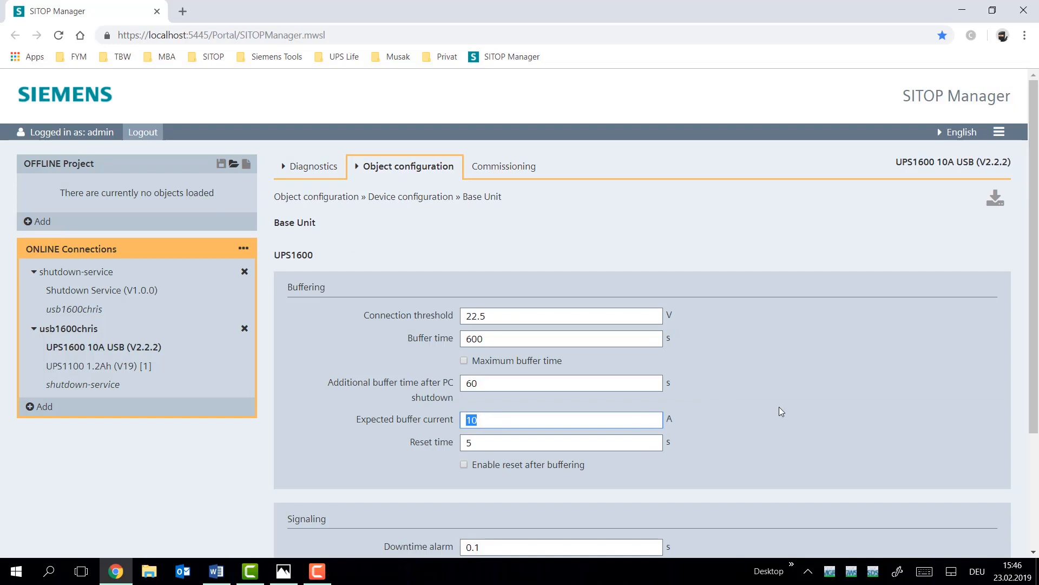
pyautogui.moveTo(520, 368)
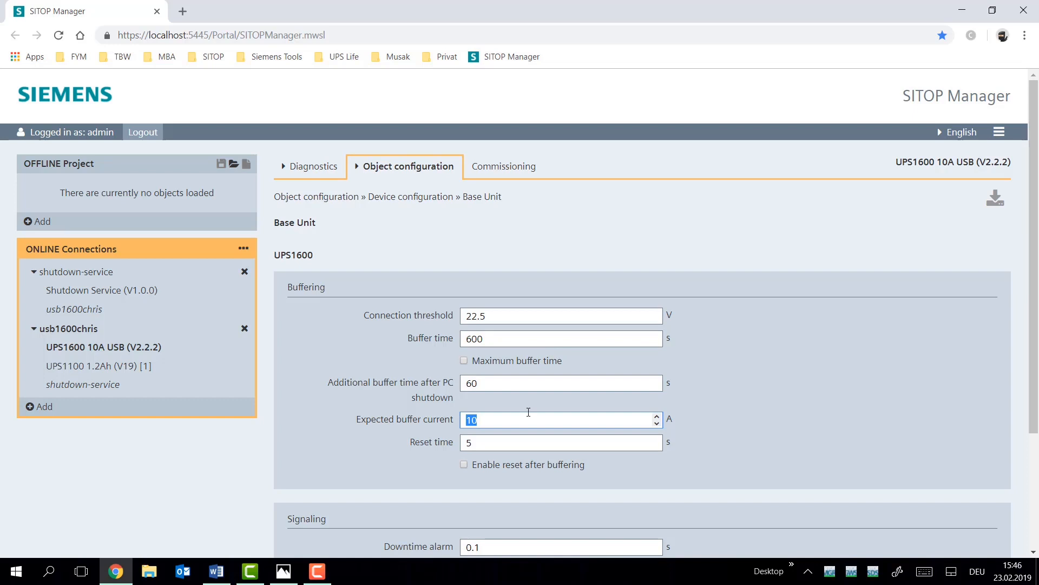
pyautogui.write('1.5')
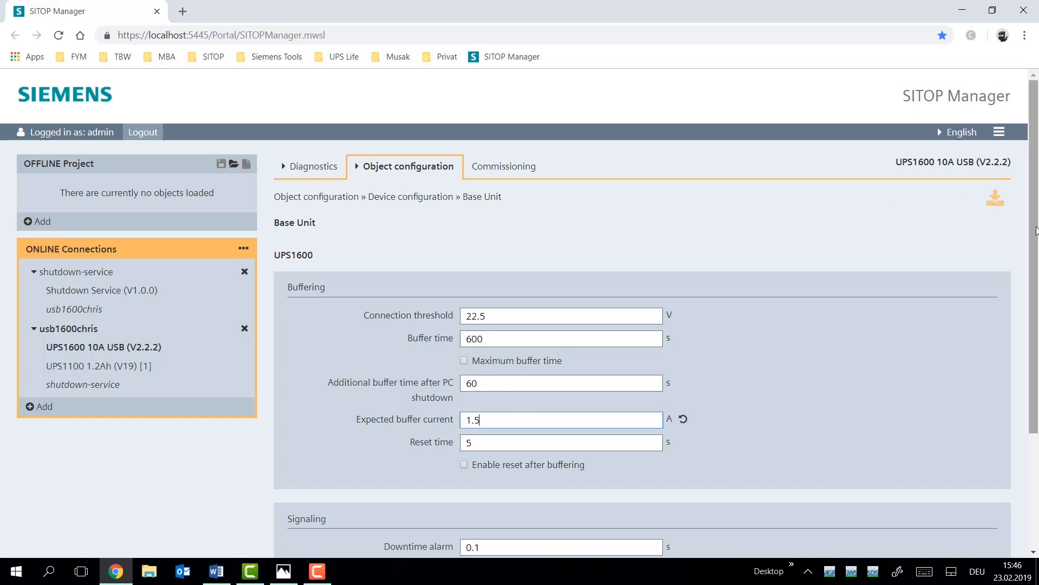
pyautogui.click(994, 197)
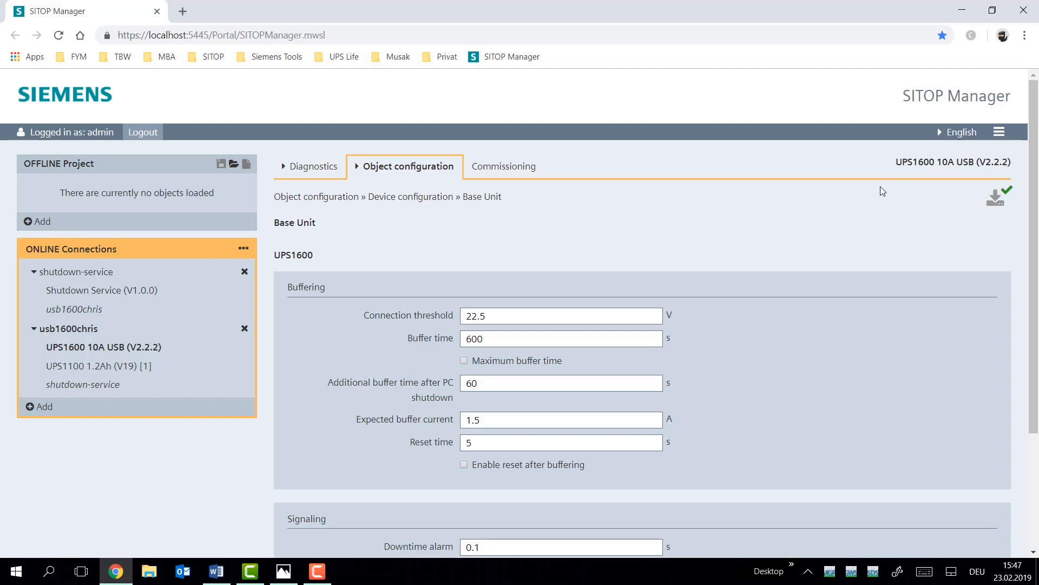
# Step: Review the Base Unit operating data under Diagnostics, then return to the configuration menu
pyautogui.click(313, 166)
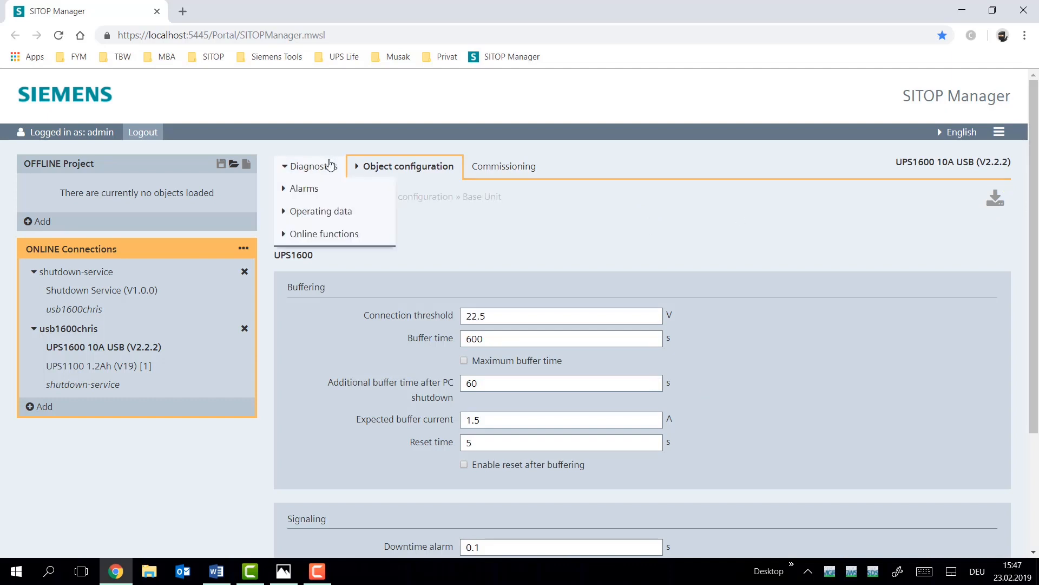
pyautogui.click(322, 210)
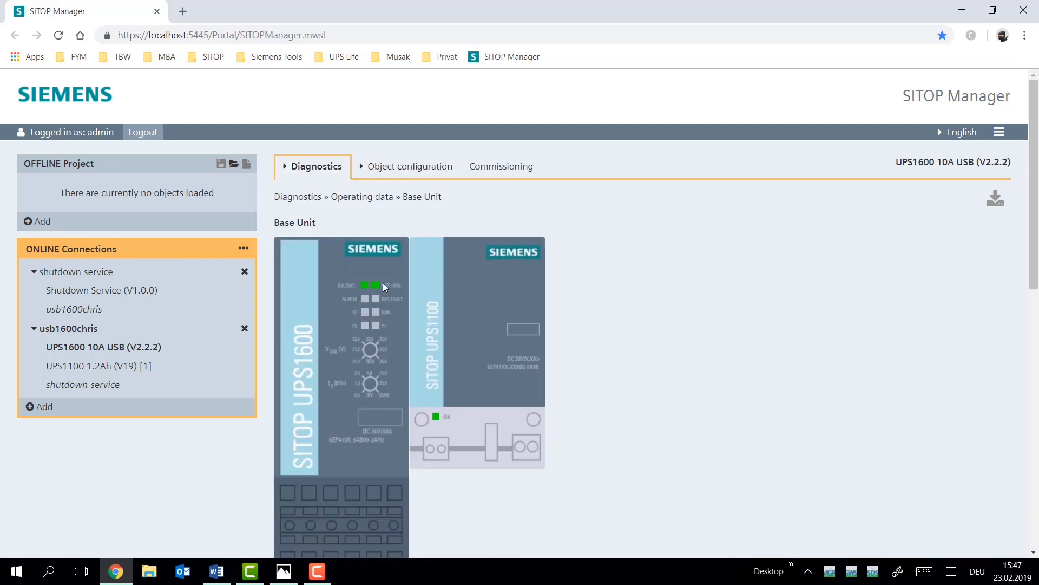
pyautogui.click(313, 165)
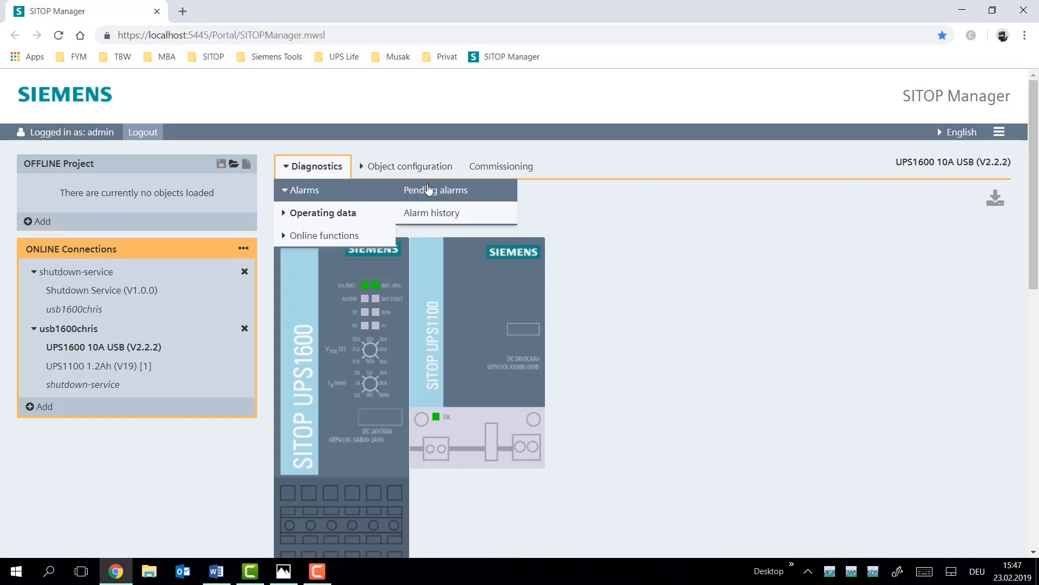
pyautogui.click(410, 166)
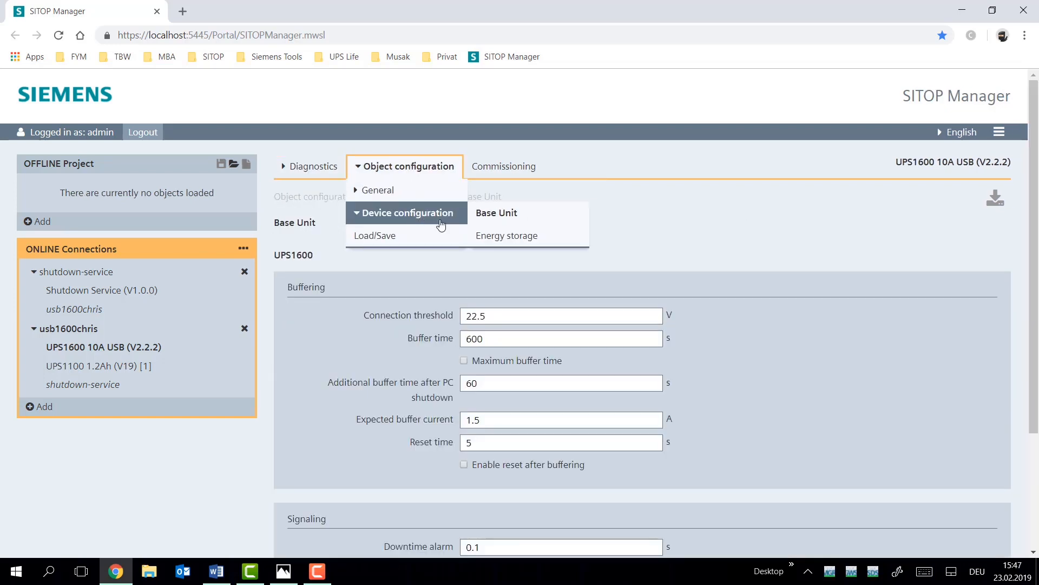
# Step: Switch 'Enable reset after buffering' on and back off in the Base Unit Buffering section
pyautogui.click(496, 213)
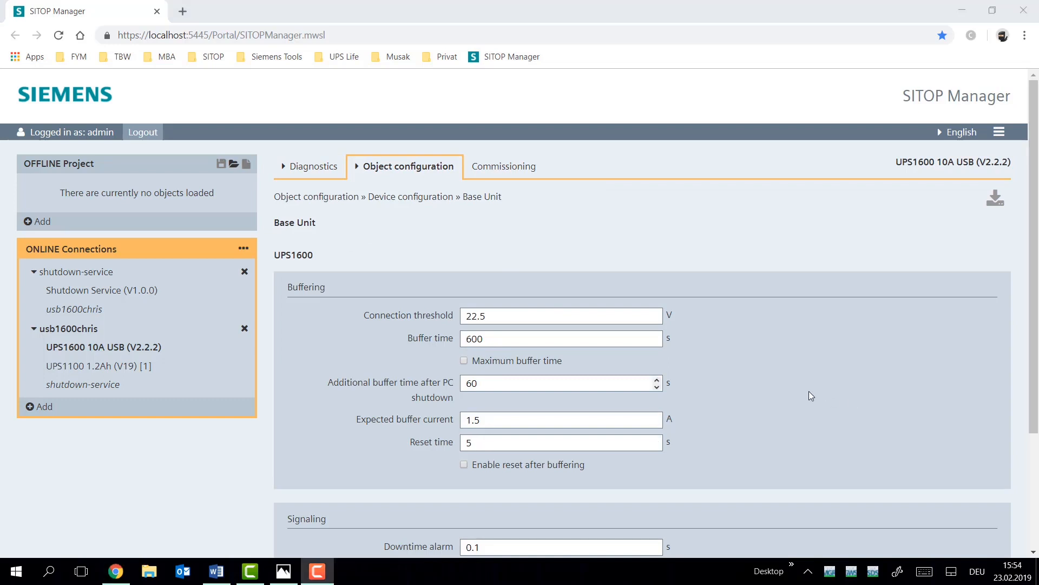
pyautogui.moveTo(796, 394)
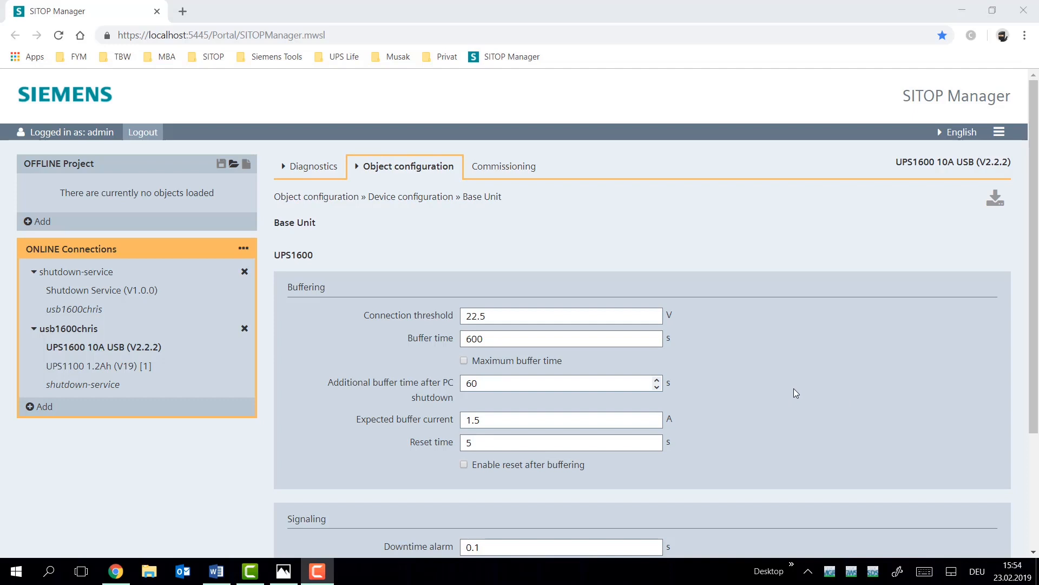
pyautogui.doubleClick(540, 463)
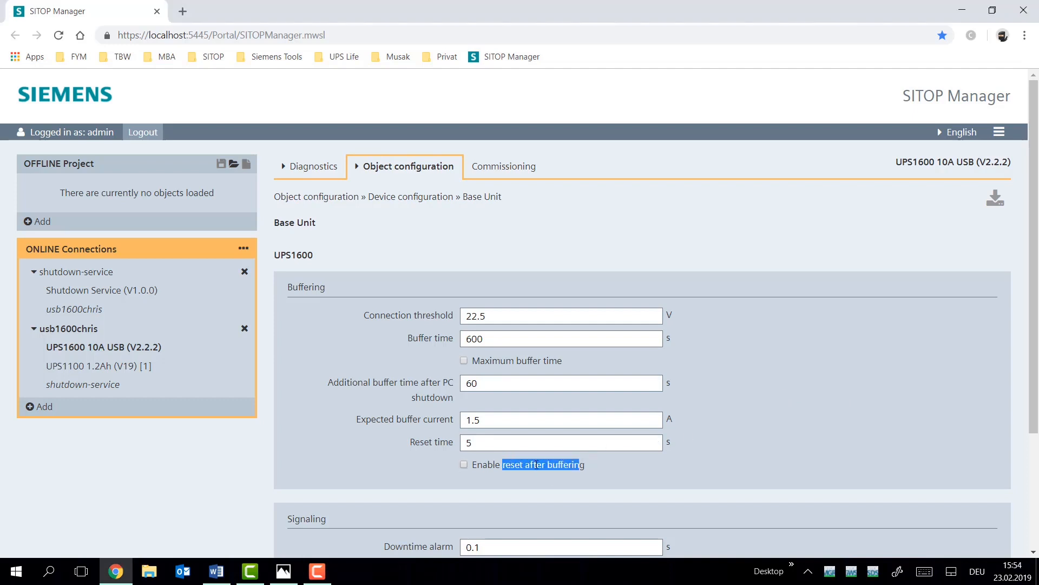
pyautogui.click(464, 464)
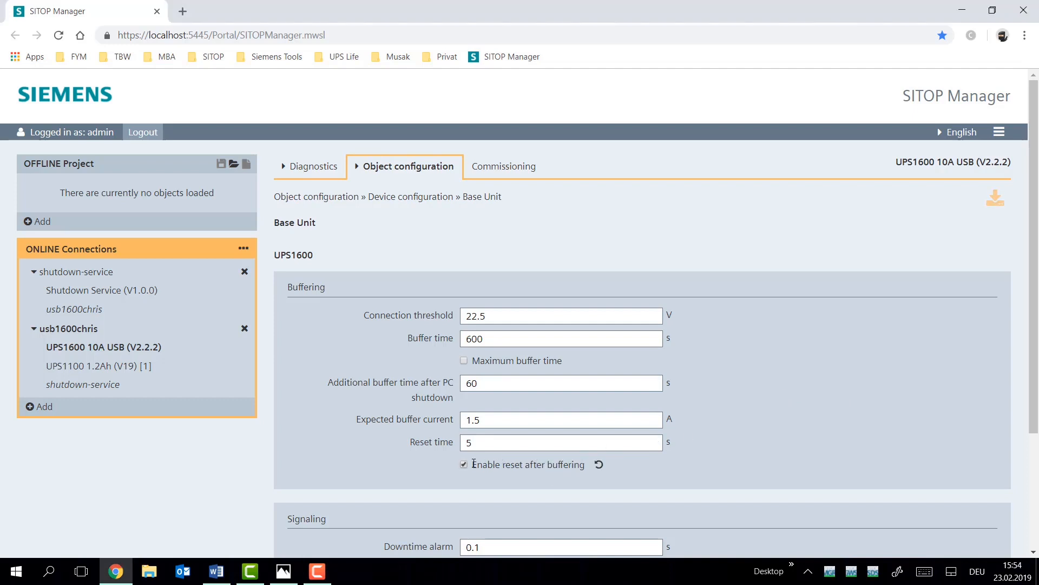
pyautogui.click(464, 464)
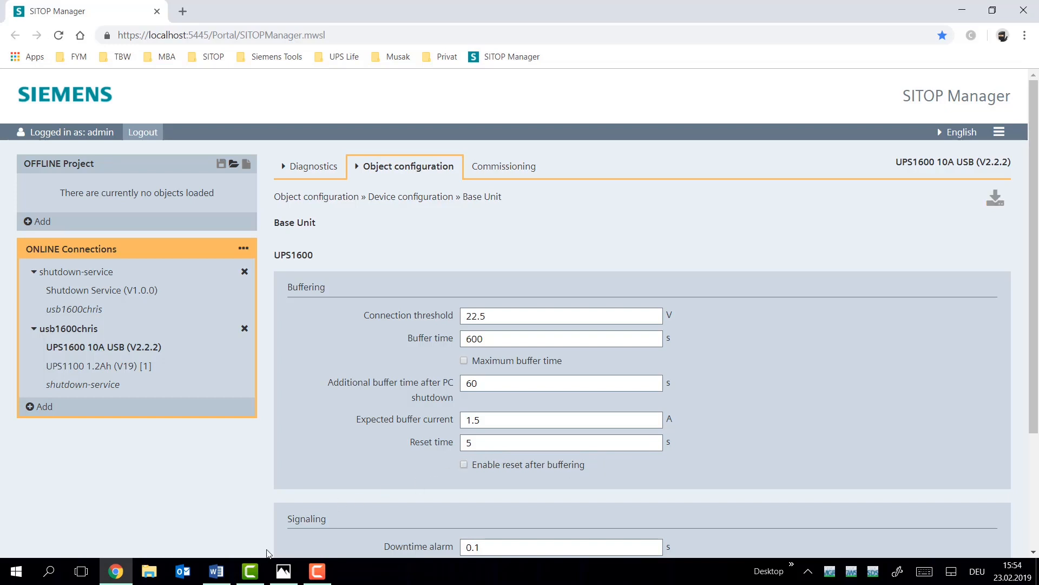
pyautogui.click(283, 570)
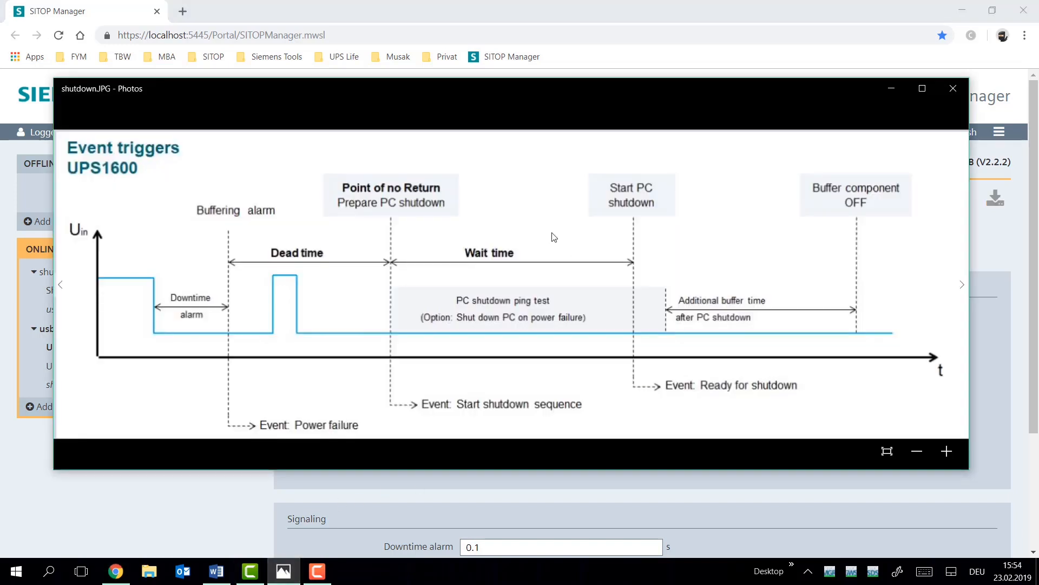
pyautogui.moveTo(410, 214)
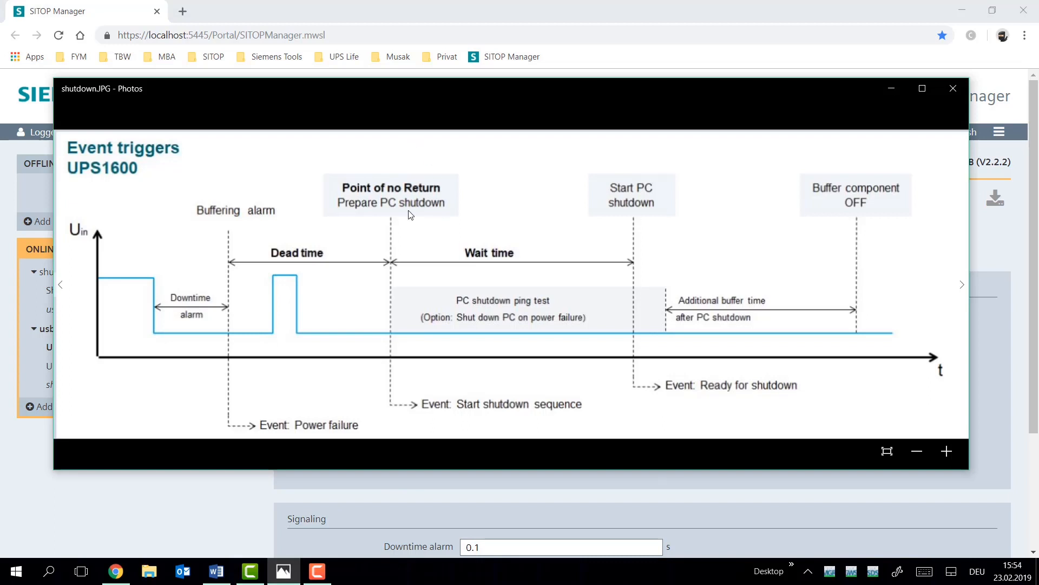
pyautogui.moveTo(443, 285)
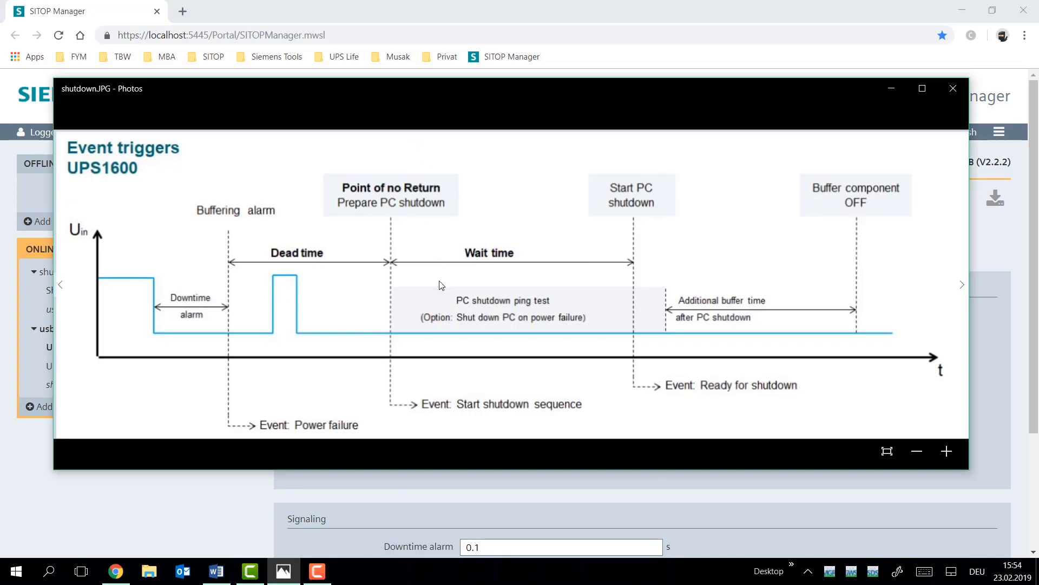
pyautogui.moveTo(562, 348)
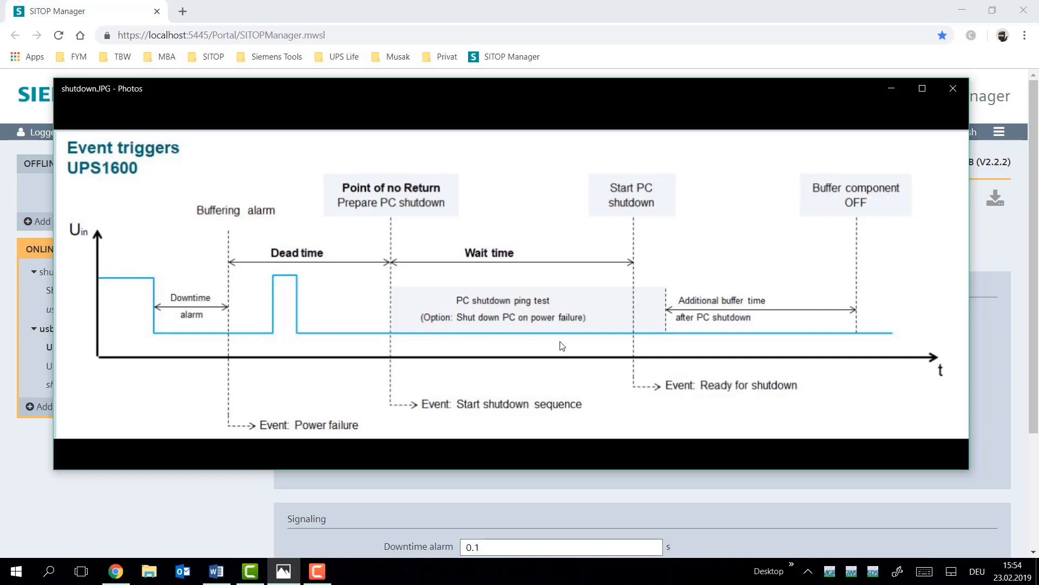
pyautogui.moveTo(543, 338)
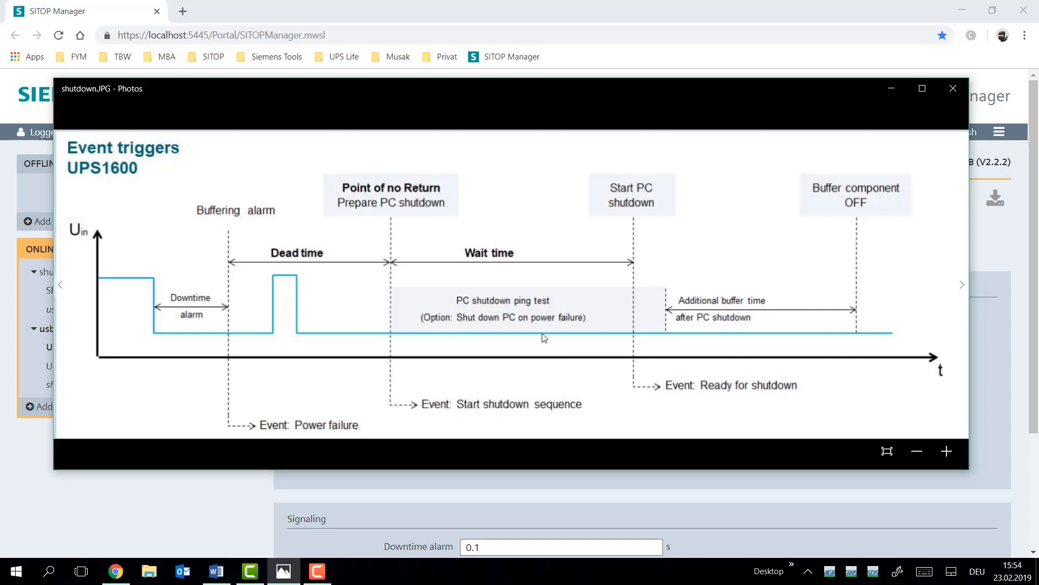
pyautogui.click(953, 88)
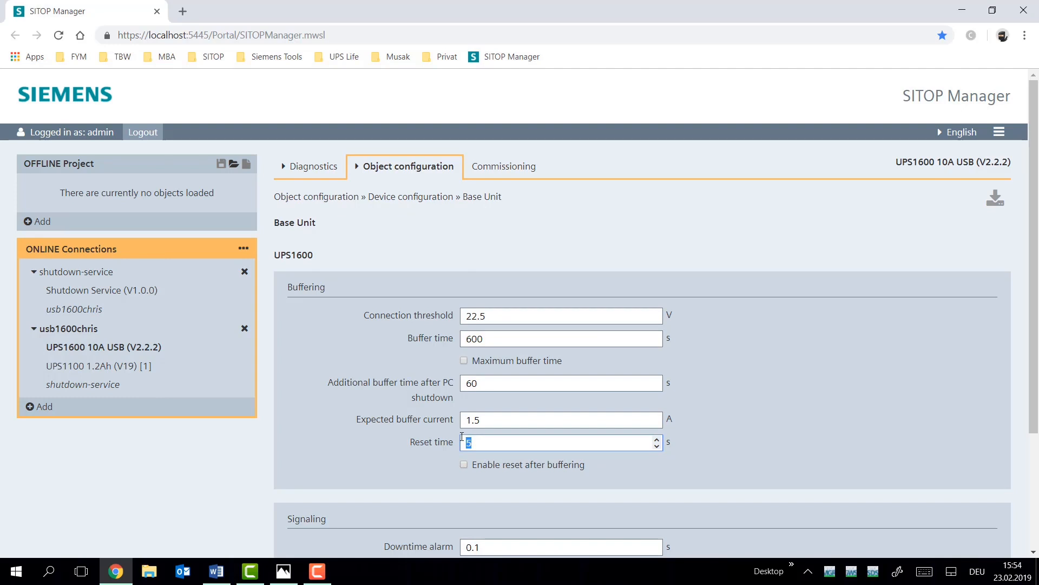
pyautogui.moveTo(423, 440)
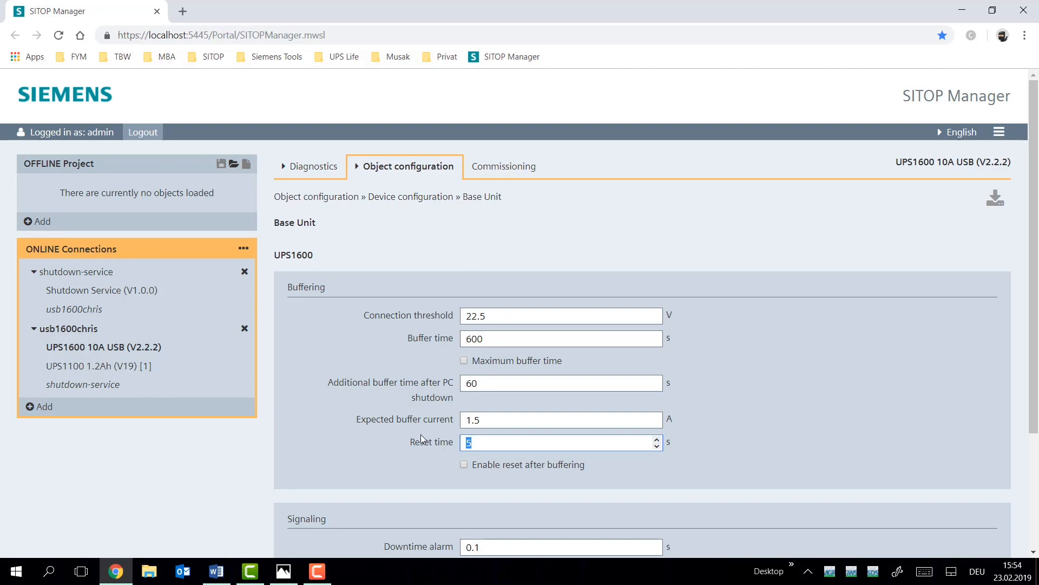
pyautogui.moveTo(813, 452)
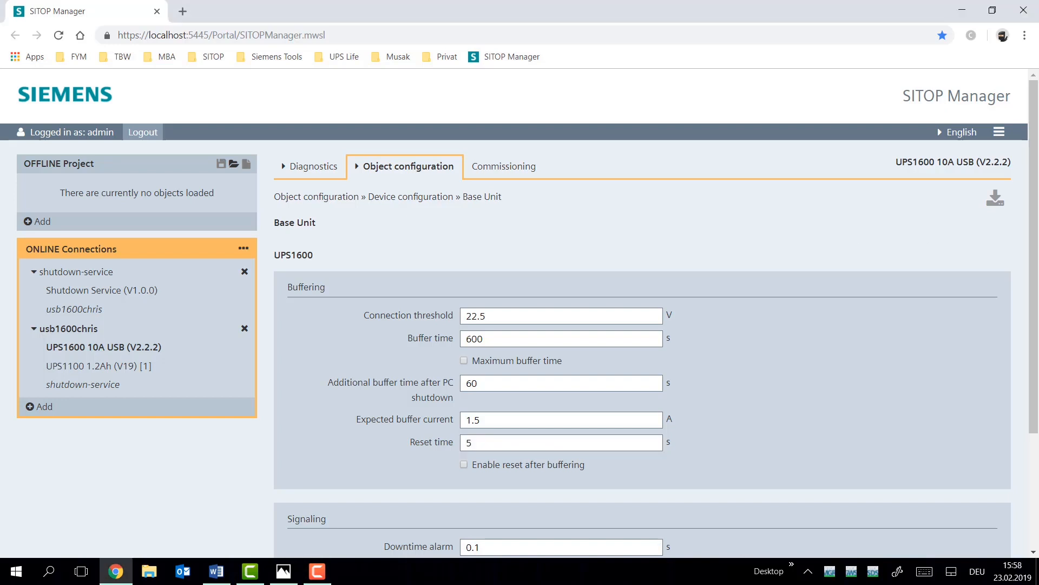
pyautogui.scroll(-3)
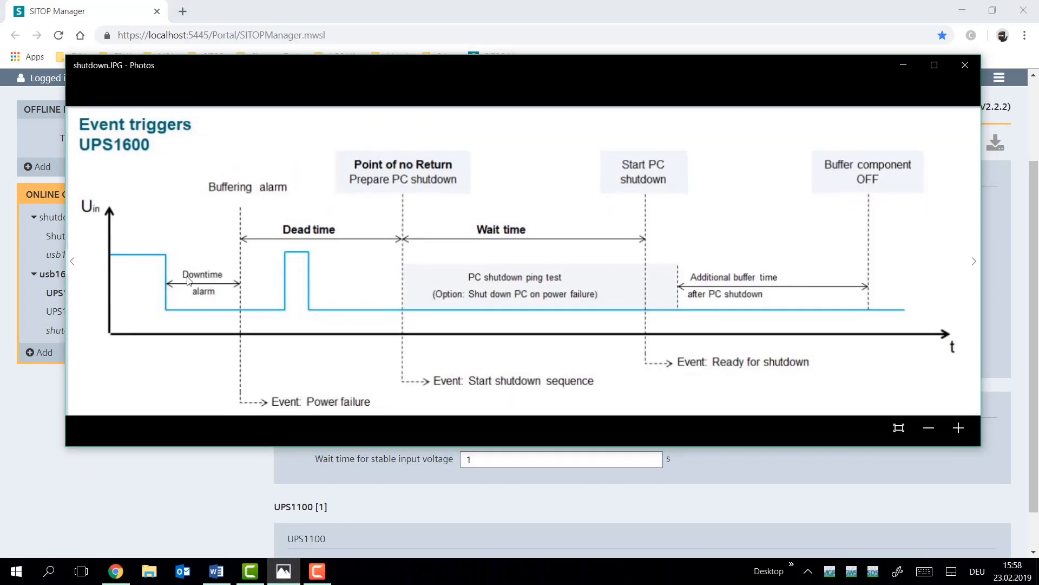
pyautogui.moveTo(170, 305)
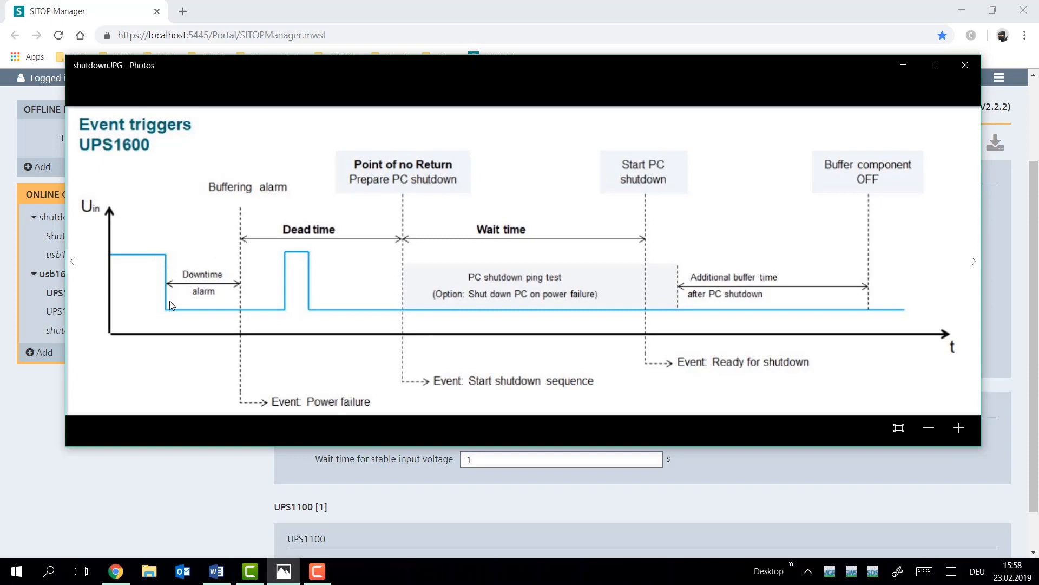
pyautogui.moveTo(166, 220)
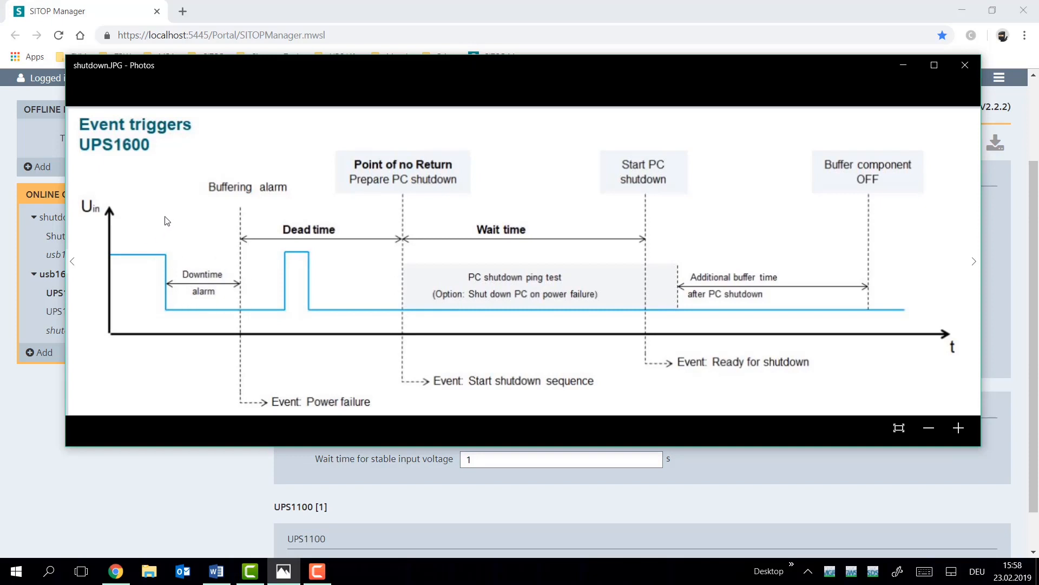
pyautogui.moveTo(215, 225)
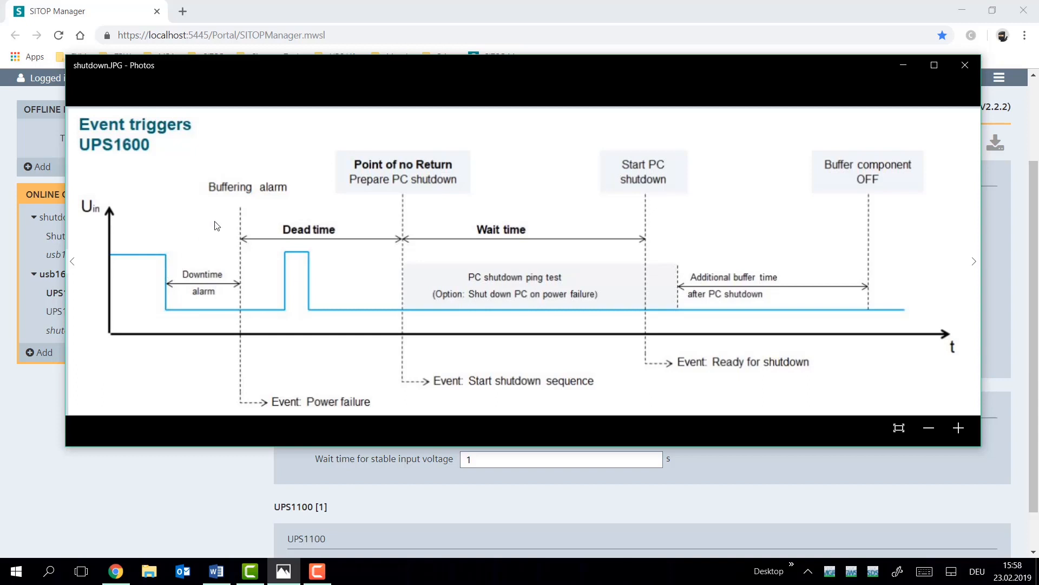
pyautogui.moveTo(243, 219)
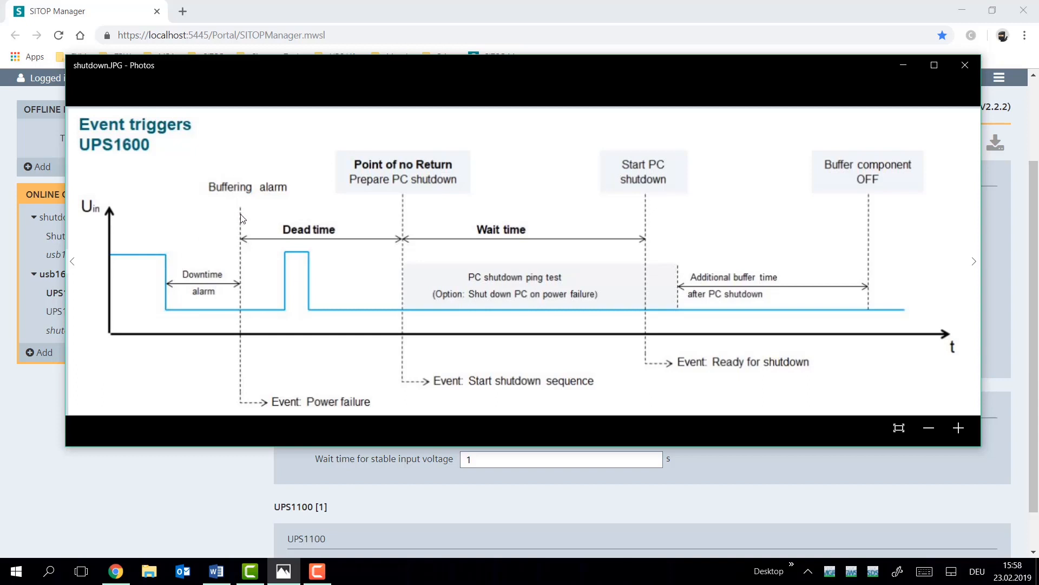
pyautogui.moveTo(188, 316)
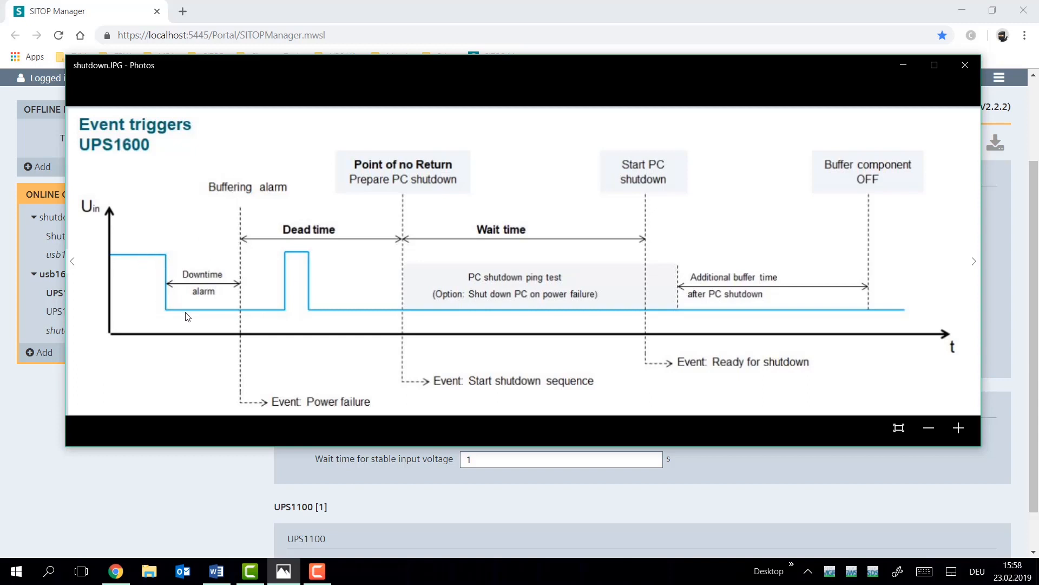
pyautogui.moveTo(233, 295)
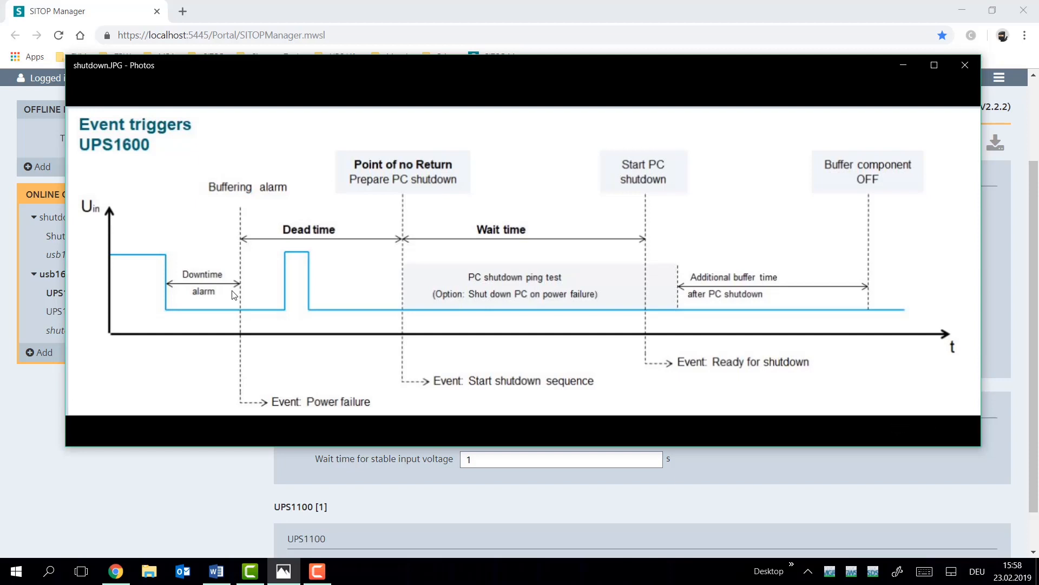
pyautogui.moveTo(224, 266)
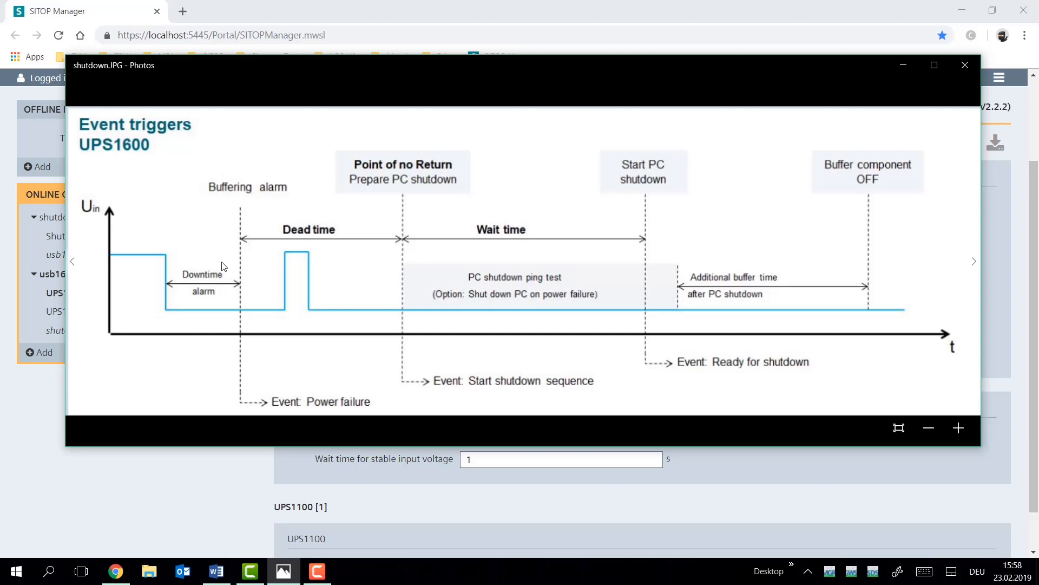
pyautogui.moveTo(210, 265)
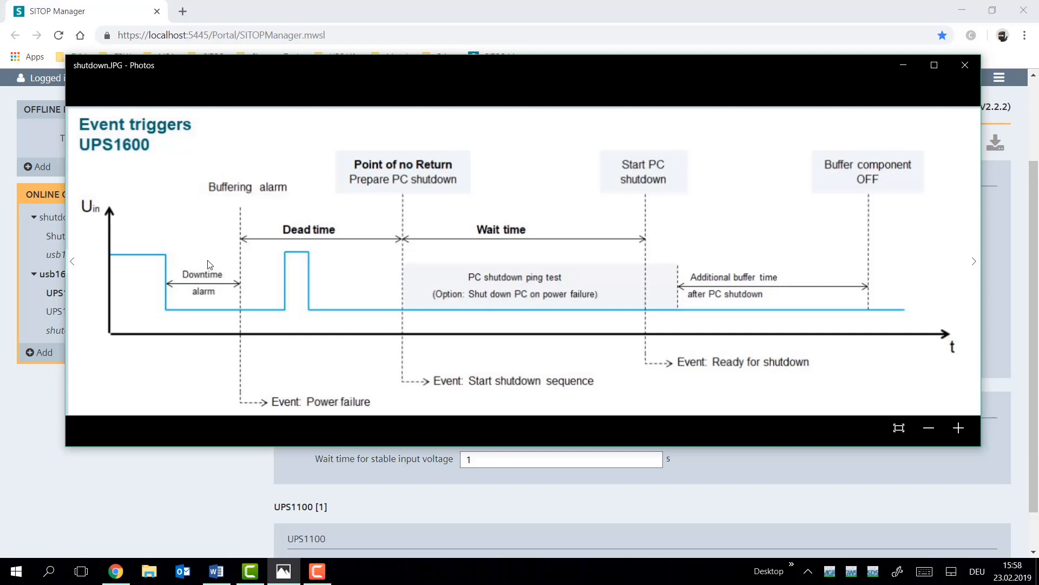
pyautogui.moveTo(373, 467)
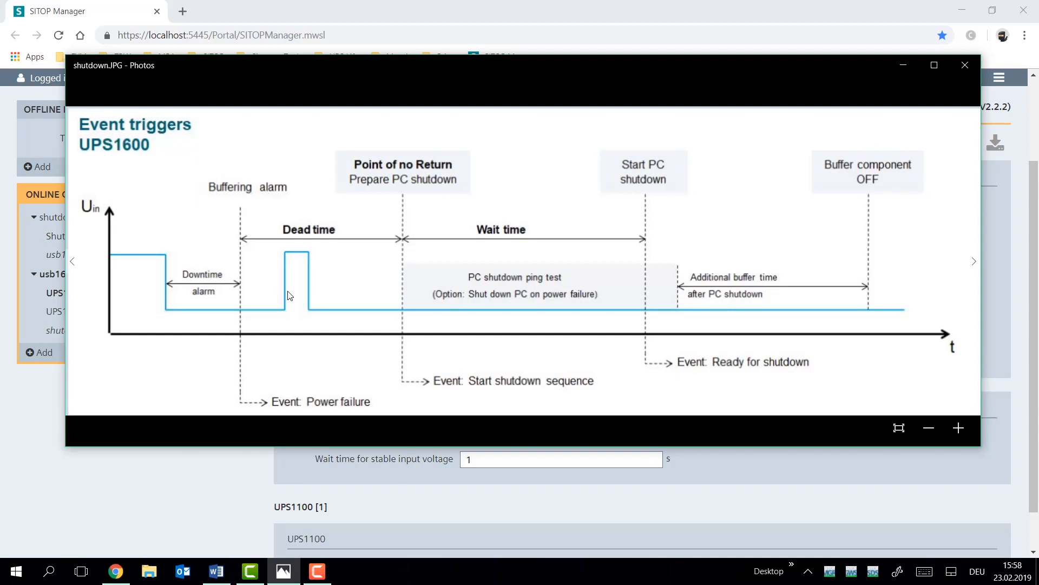
pyautogui.moveTo(307, 290)
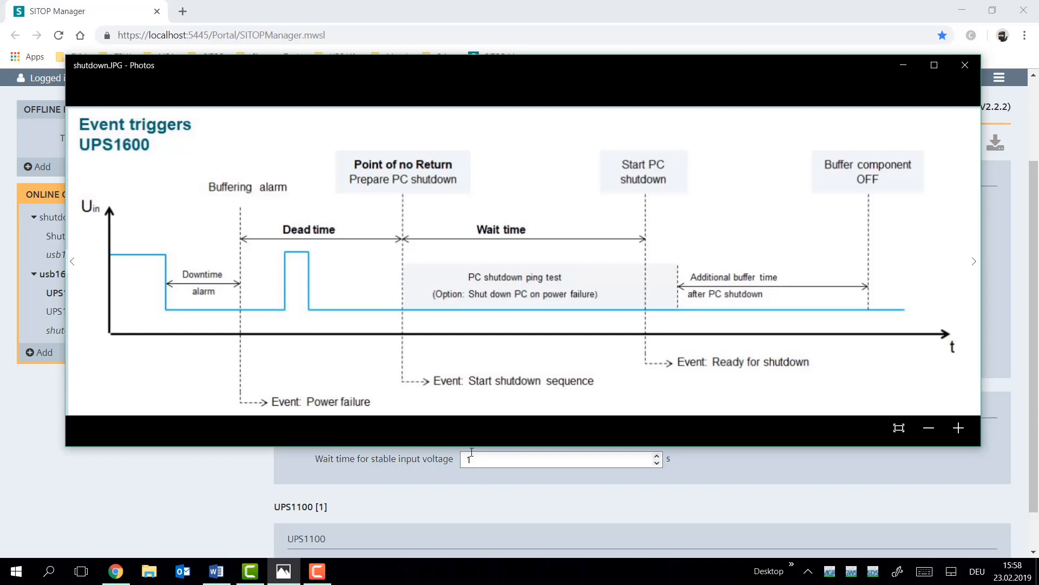
pyautogui.moveTo(313, 261)
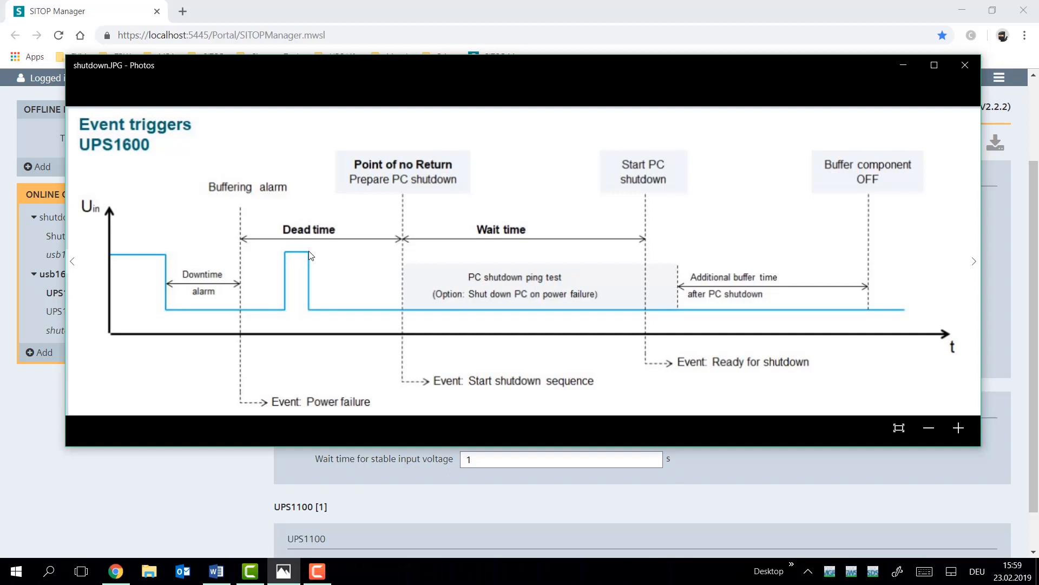
pyautogui.moveTo(287, 257)
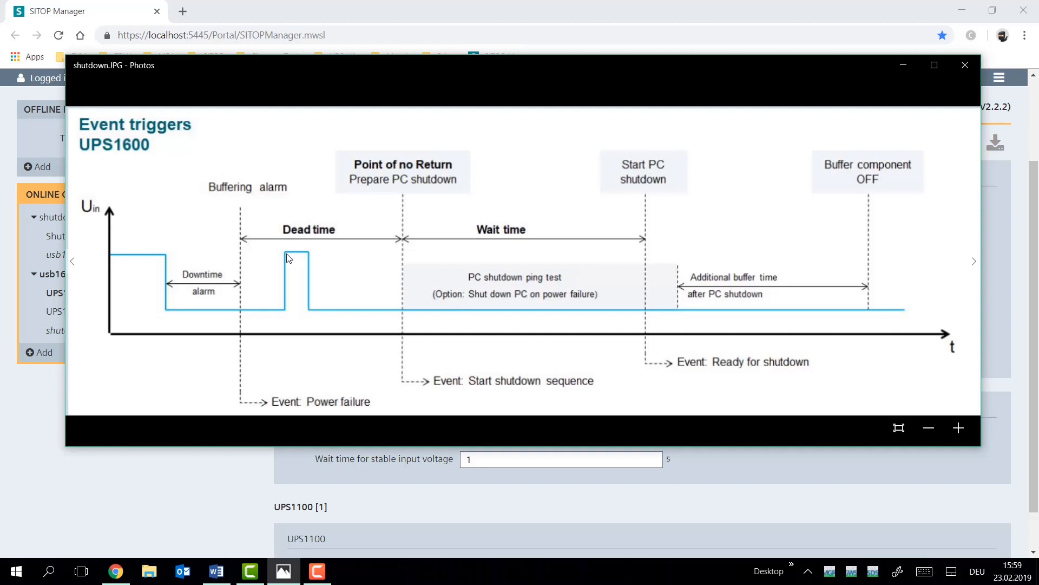
pyautogui.moveTo(285, 252)
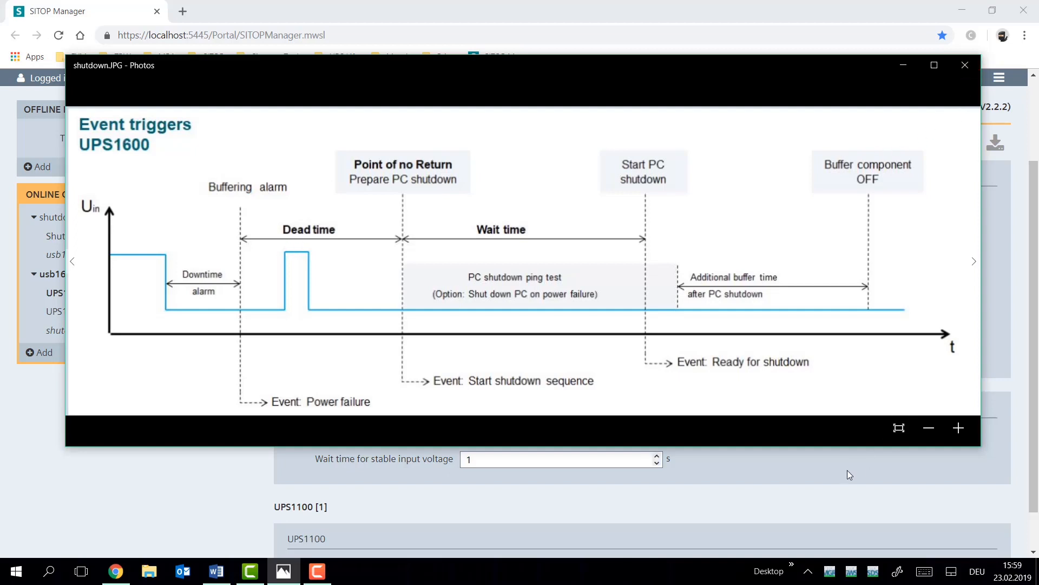
pyautogui.click(964, 65)
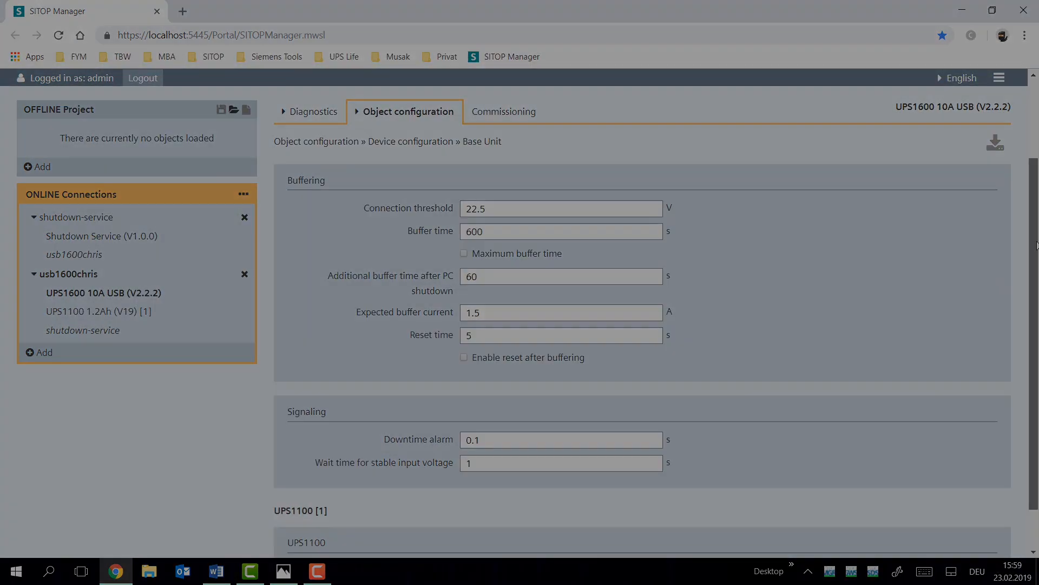